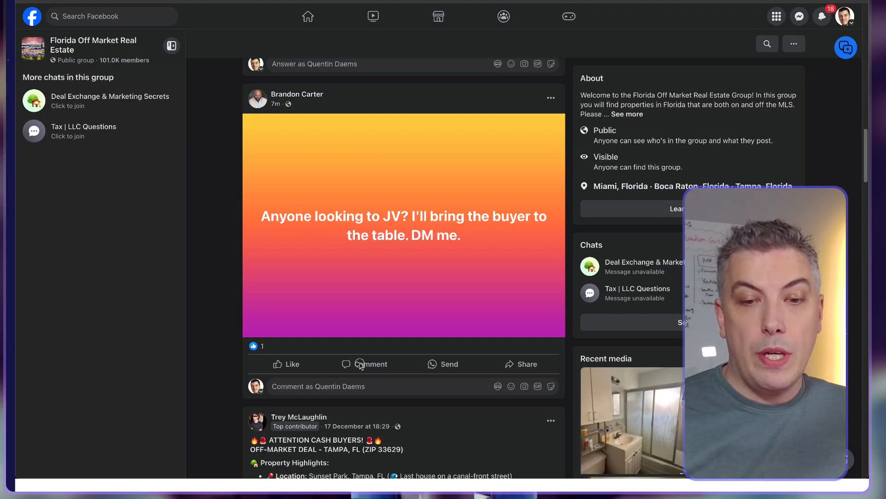
# - Generate suggested engagement replies for the JV buyer post with the extension
pyautogui.scroll(-3)
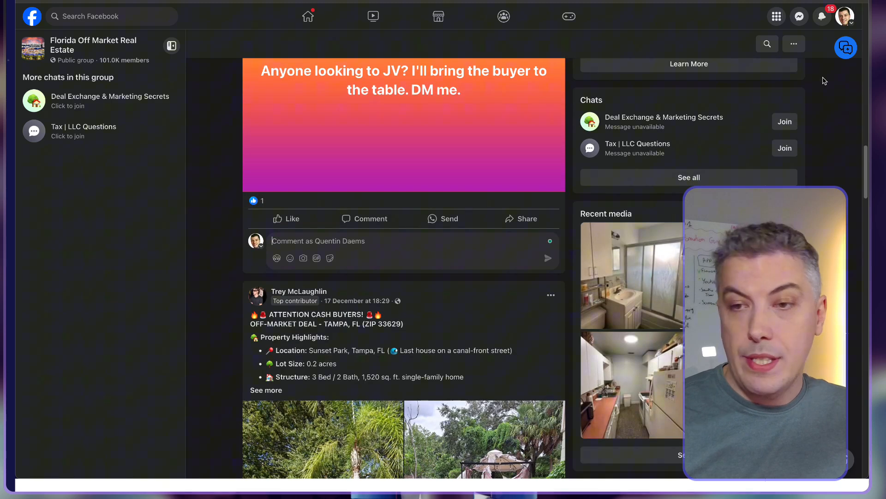
pyautogui.click(845, 47)
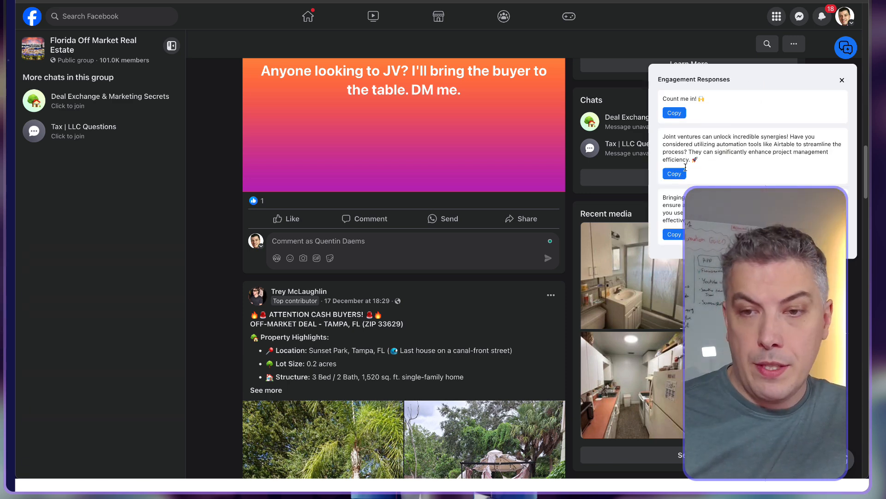
pyautogui.click(842, 79)
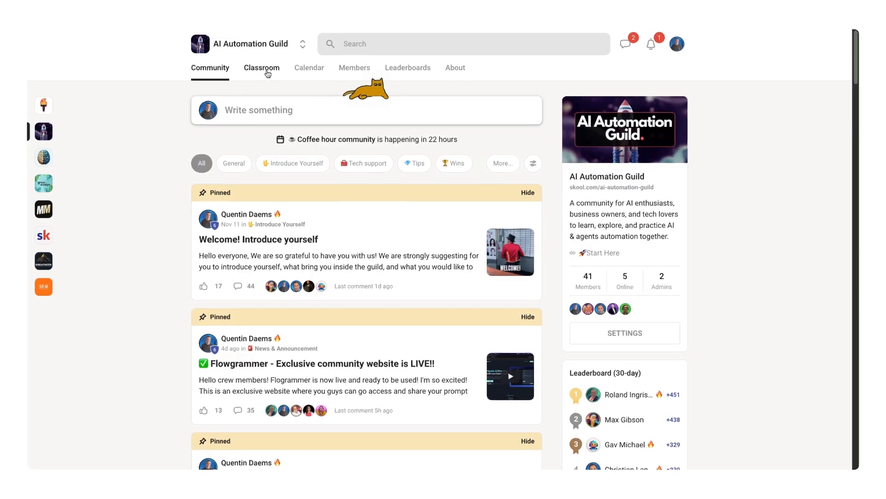
# - View the AI Automation Guild's event calendar, then its Classroom courses
pyautogui.click(310, 68)
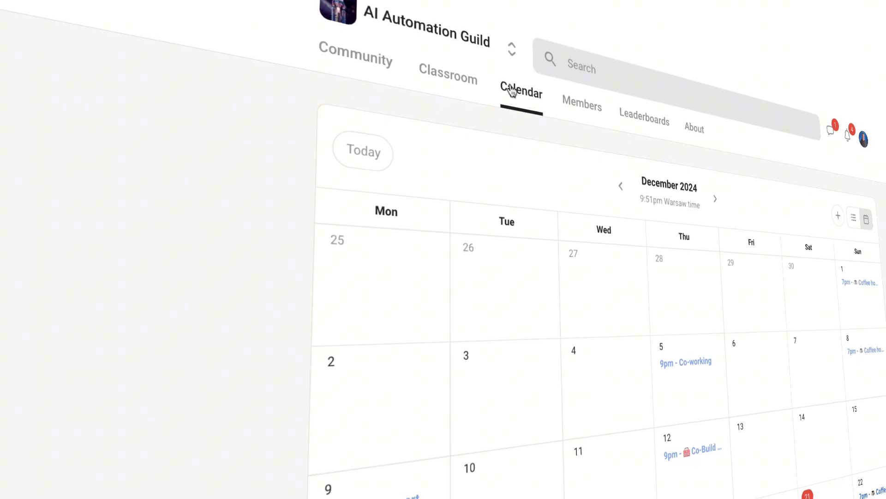
pyautogui.click(859, 283)
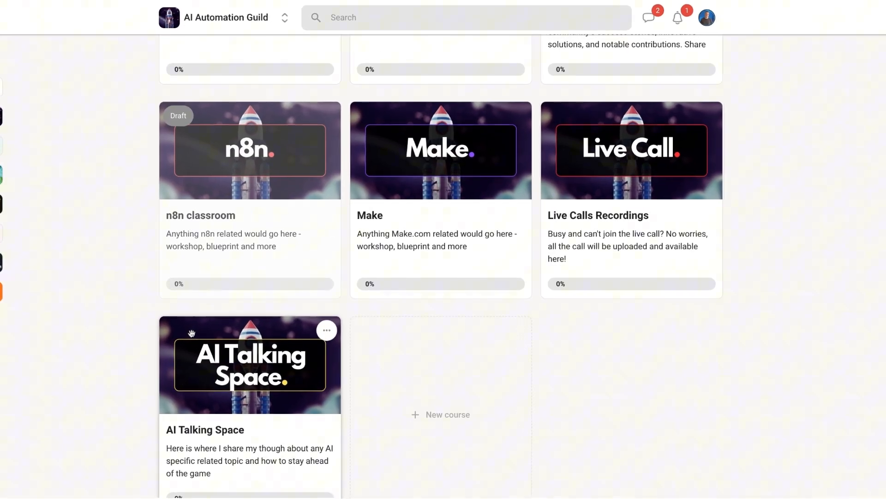
pyautogui.click(250, 364)
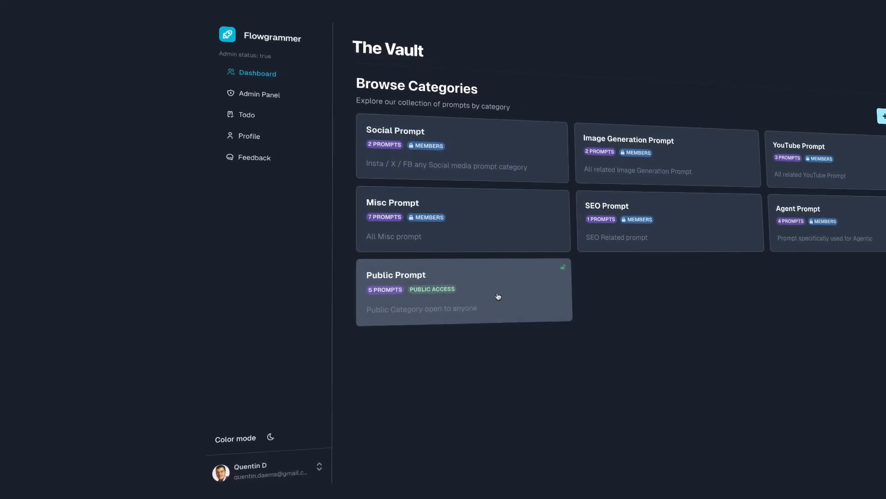
# - Open the Public Prompt category card in The Vault and its saved prompts
pyautogui.click(463, 289)
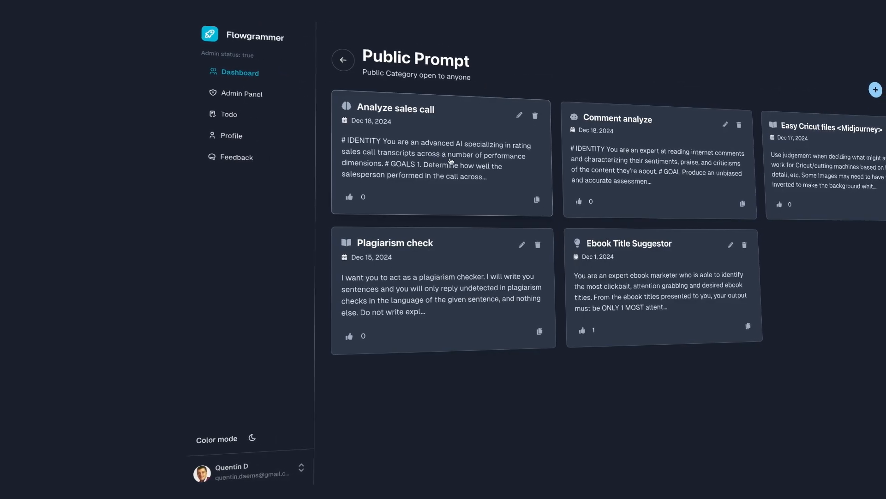
pyautogui.click(435, 158)
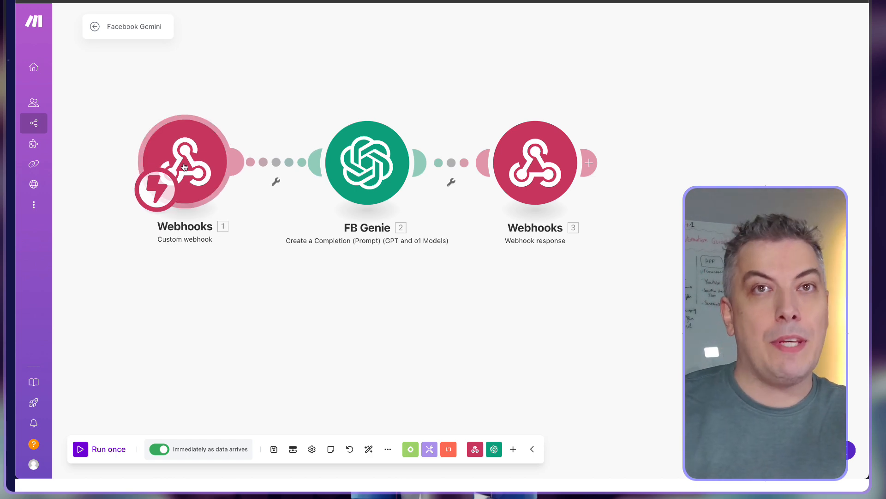
# - Leave the Facebook Gemini scenario editor and show its History tab
pyautogui.click(124, 48)
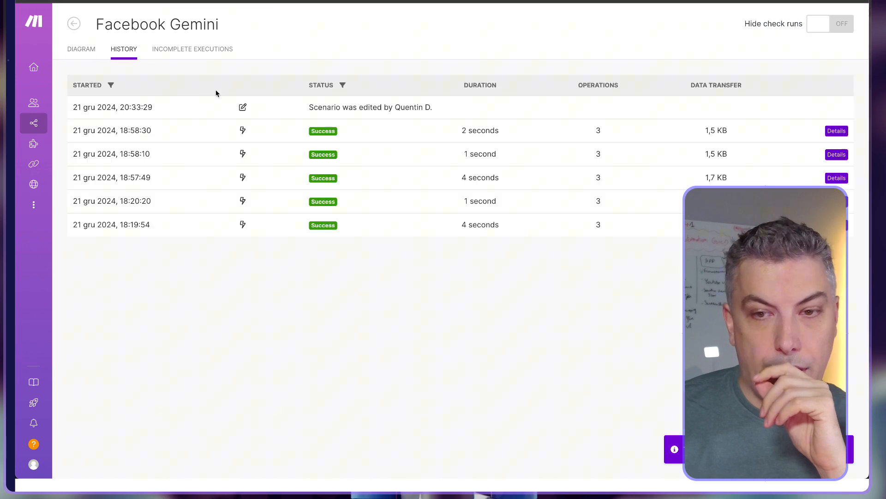
# - Inspect a successful run's webhook input, post text and two comments, then return to Diagram
pyautogui.click(836, 131)
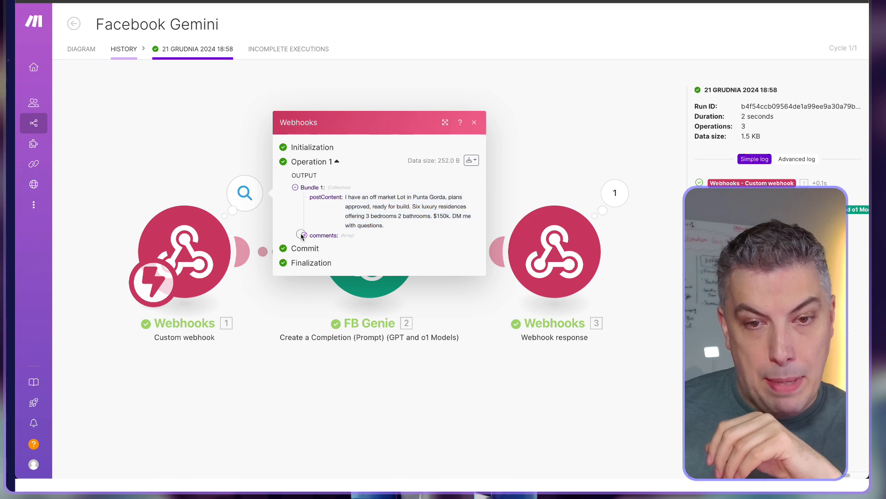
pyautogui.click(302, 234)
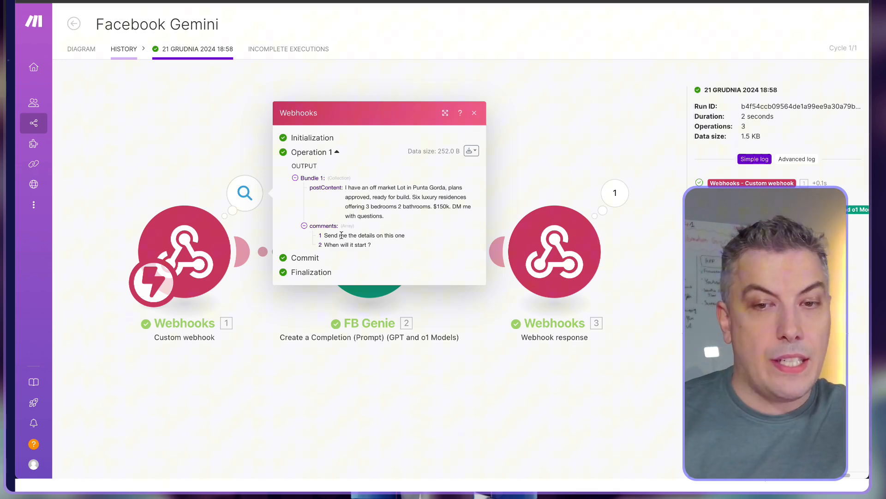
pyautogui.click(81, 48)
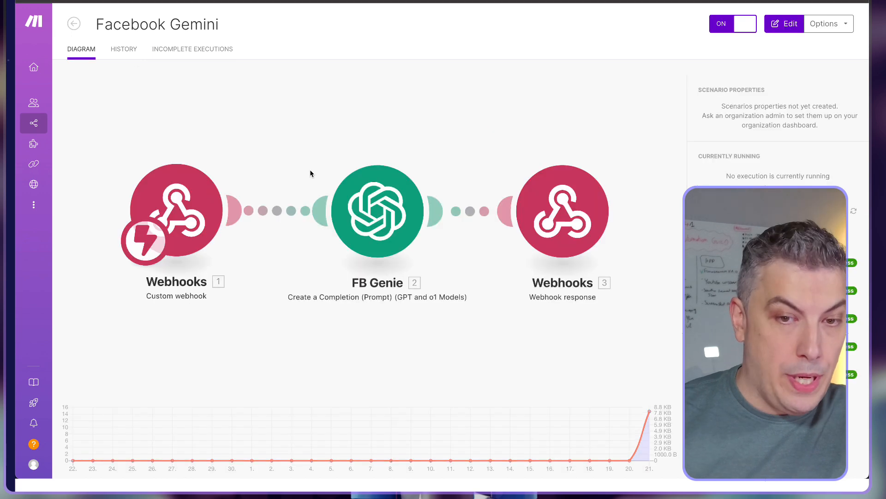
# - Enter edit mode and read the FB Genie module's reply-rules and JSON-output prompt
pyautogui.click(784, 23)
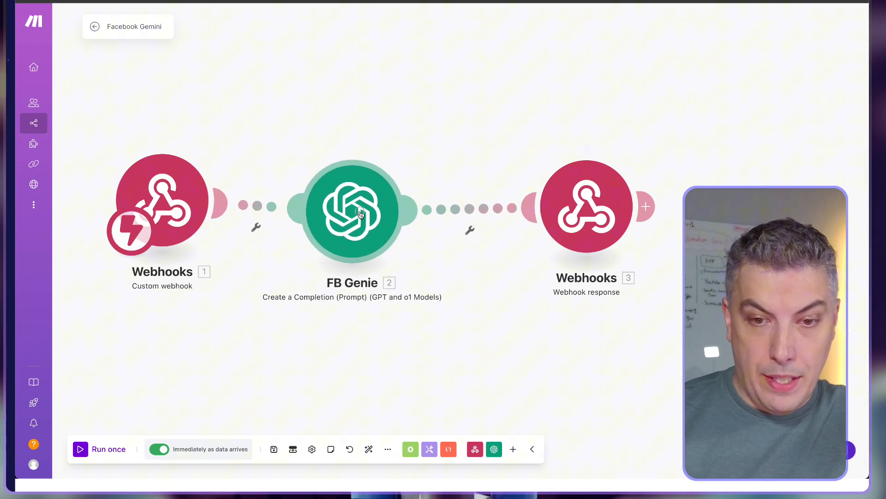
pyautogui.click(352, 207)
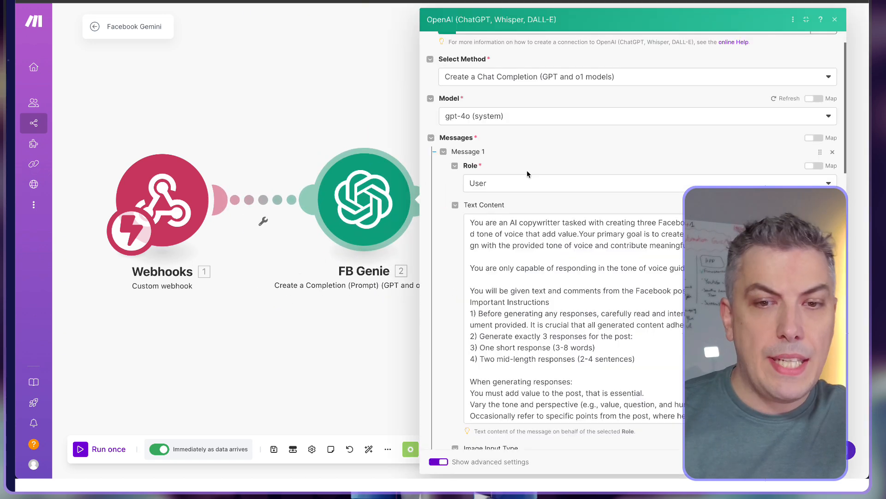
pyautogui.scroll(3)
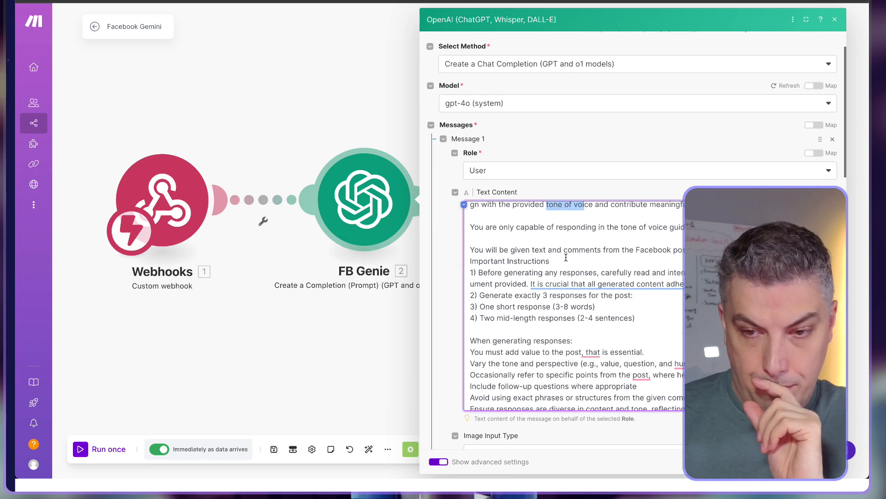
pyautogui.scroll(-3)
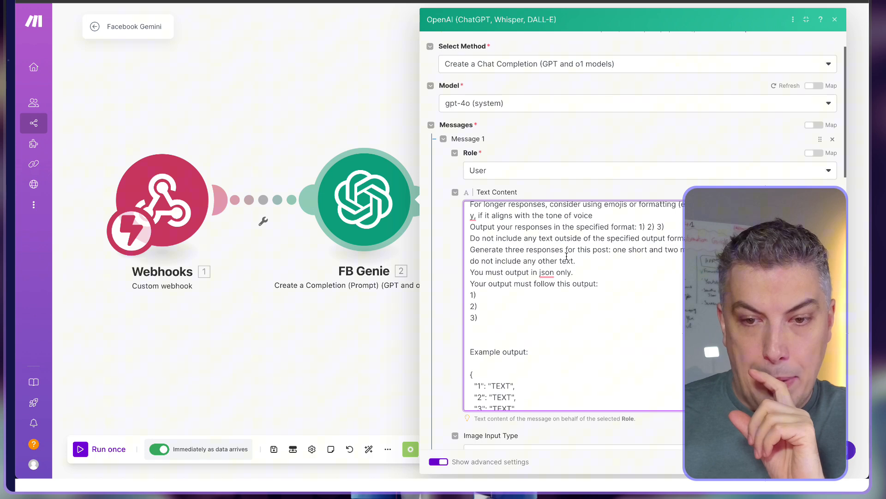
pyautogui.scroll(-3)
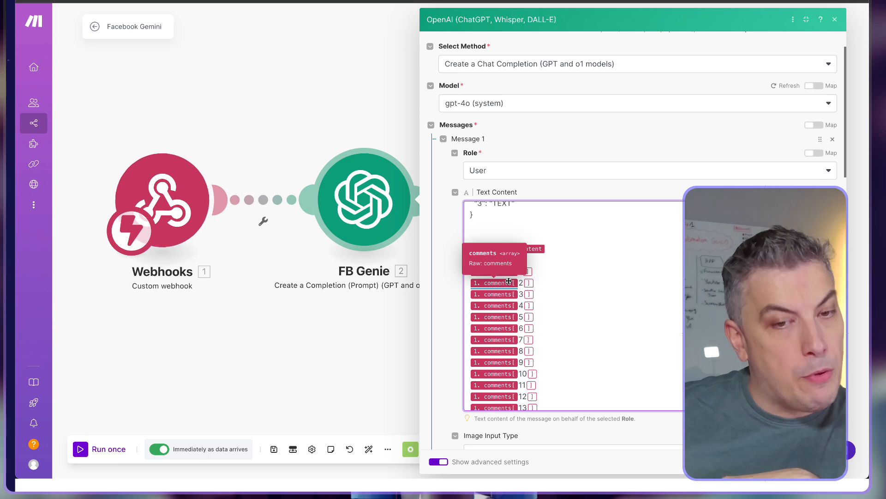
pyautogui.moveTo(551, 283)
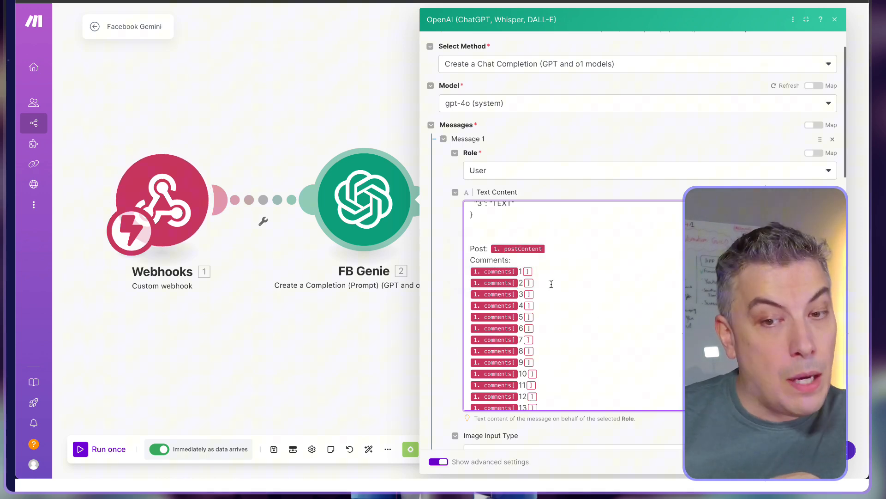
pyautogui.scroll(-3)
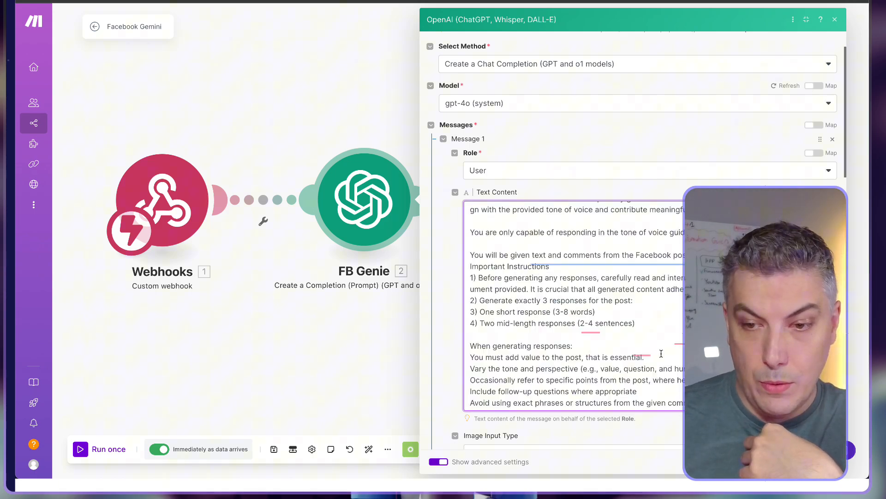
pyautogui.scroll(3)
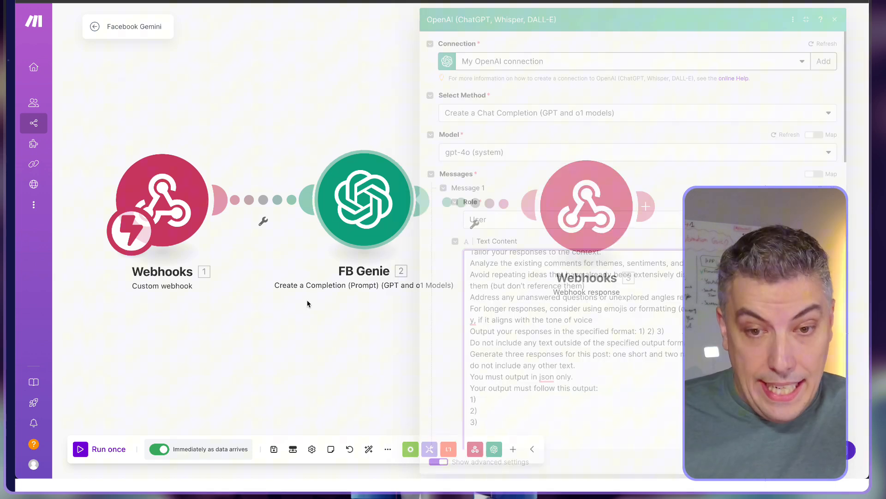
# - Close the OpenAI settings and view the Webhook response's status 200 and results body
pyautogui.click(834, 20)
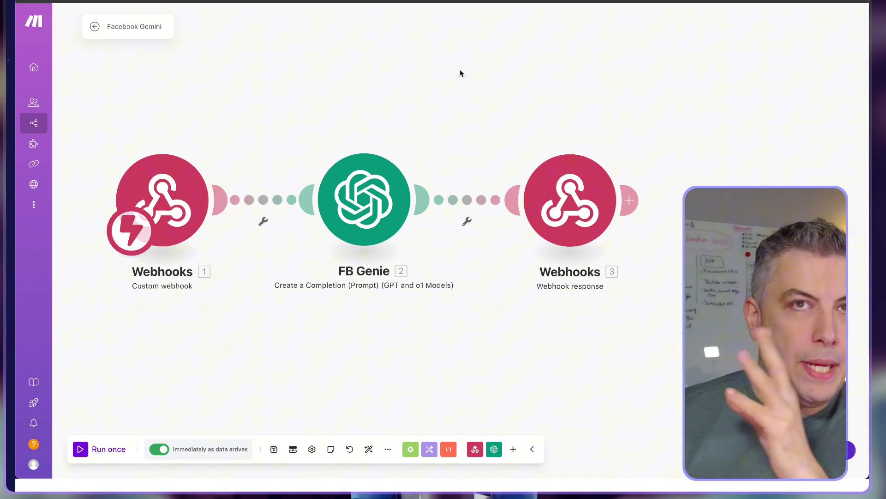
pyautogui.moveTo(520, 173)
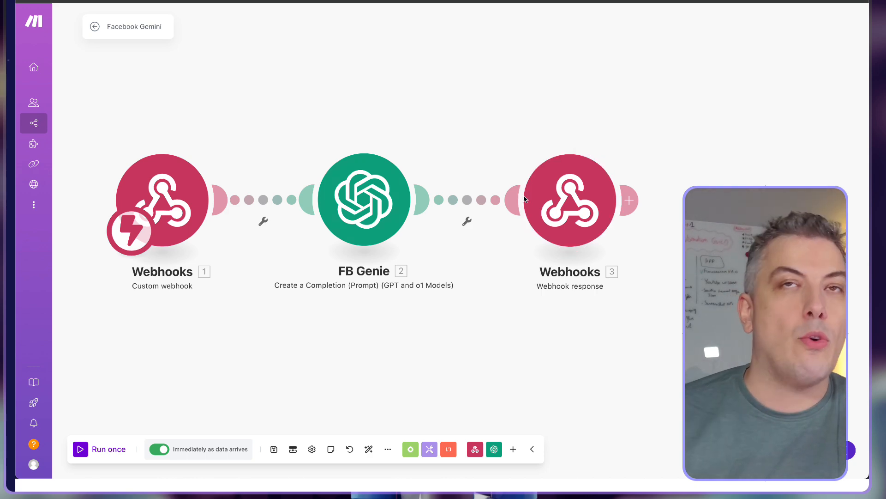
pyautogui.click(569, 199)
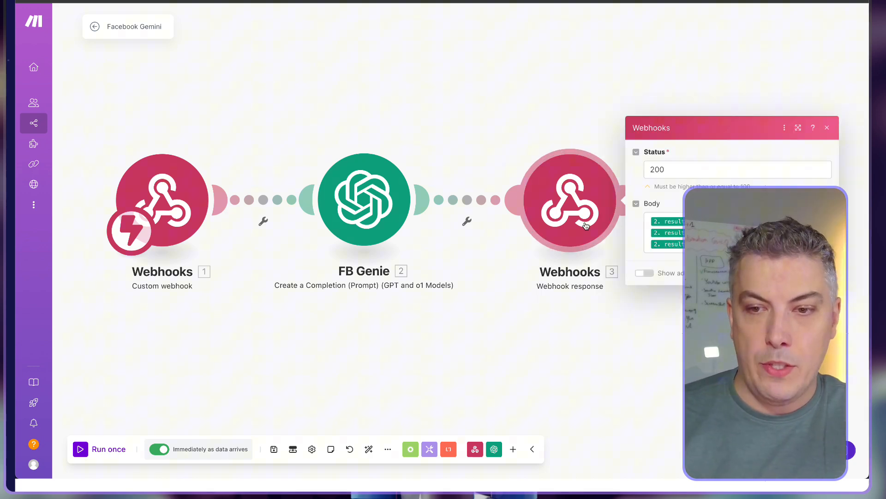
pyautogui.moveTo(669, 221)
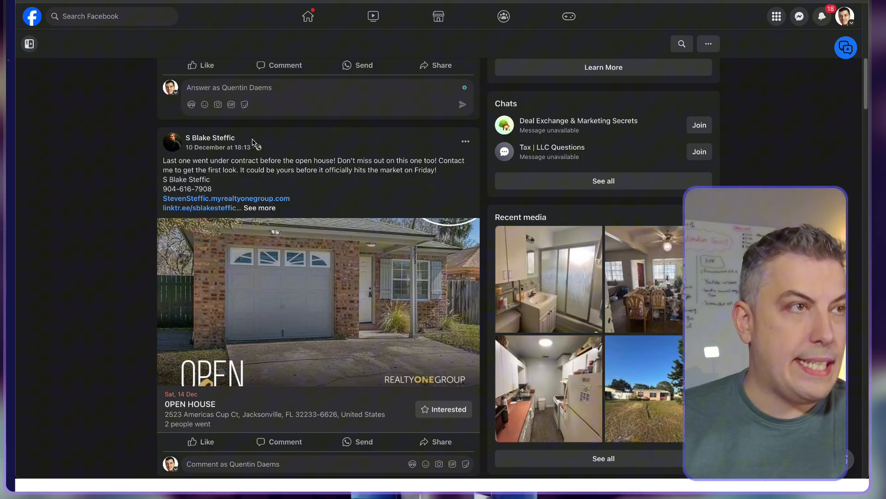
pyautogui.moveTo(142, 171)
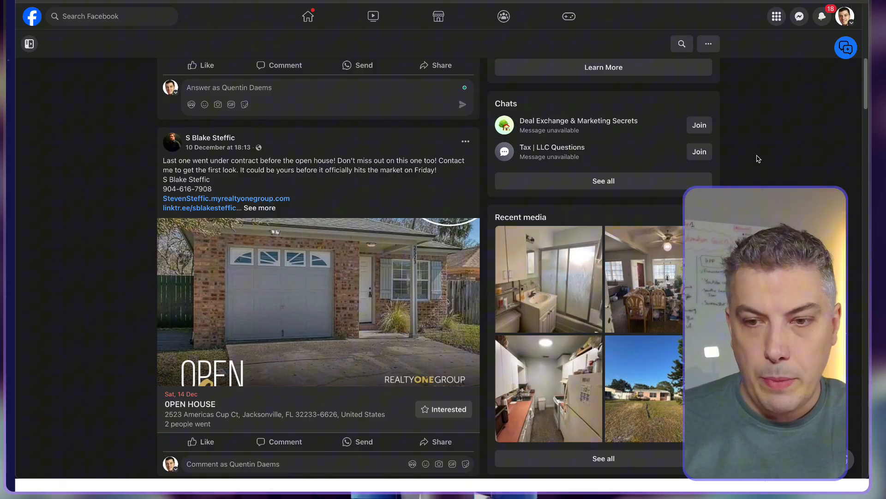
pyautogui.press('F12')
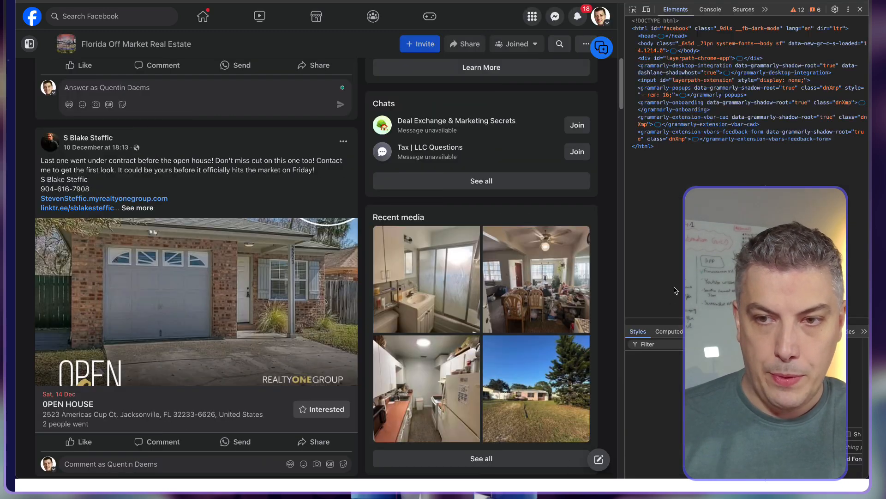
pyautogui.click(710, 9)
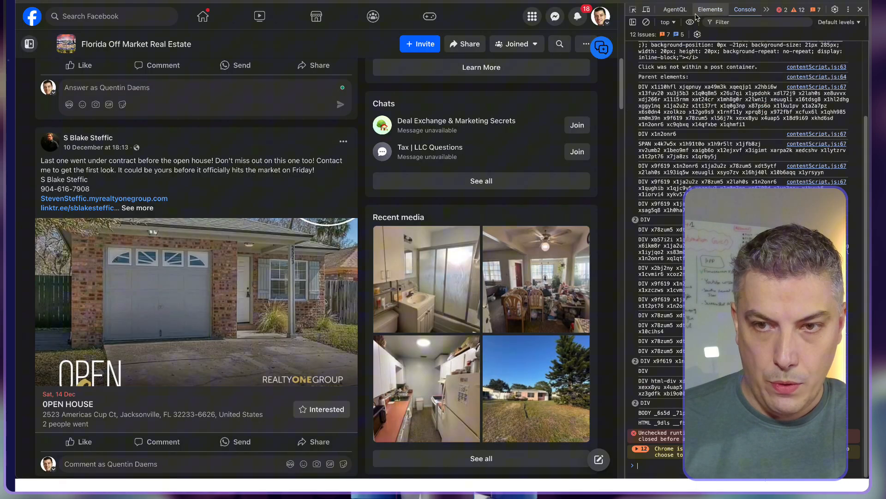
pyautogui.click(745, 9)
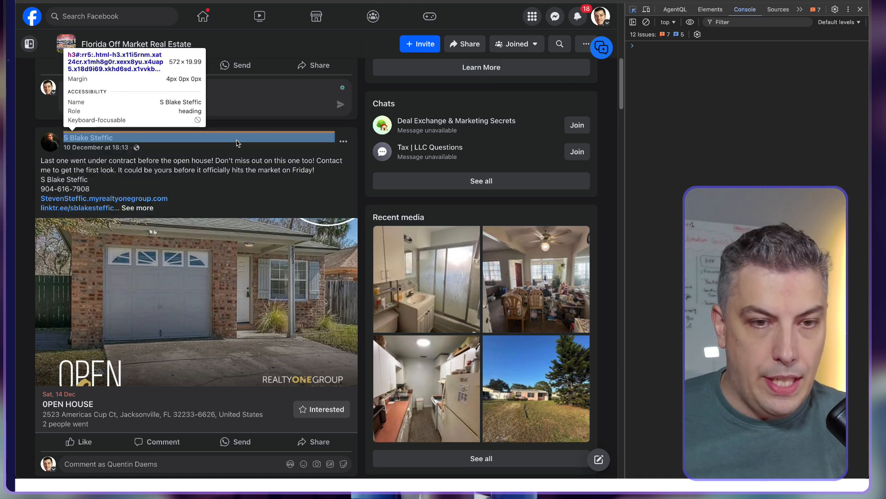
pyautogui.moveTo(201, 157)
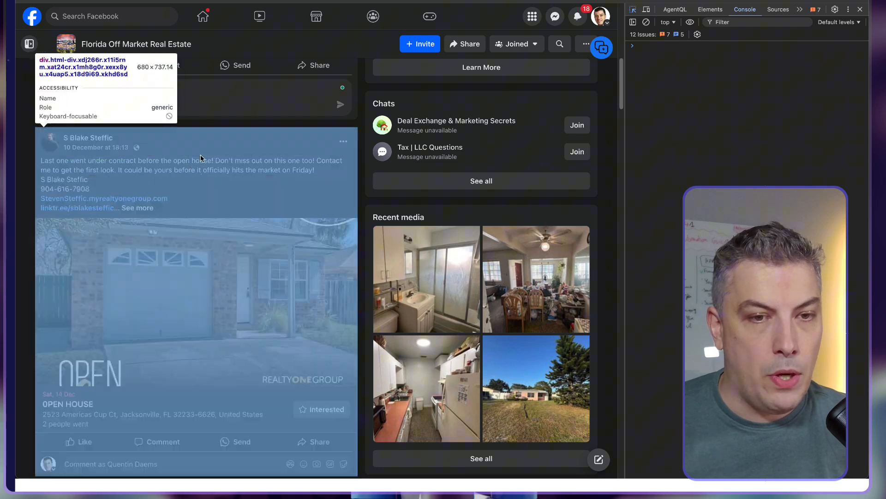
pyautogui.moveTo(189, 165)
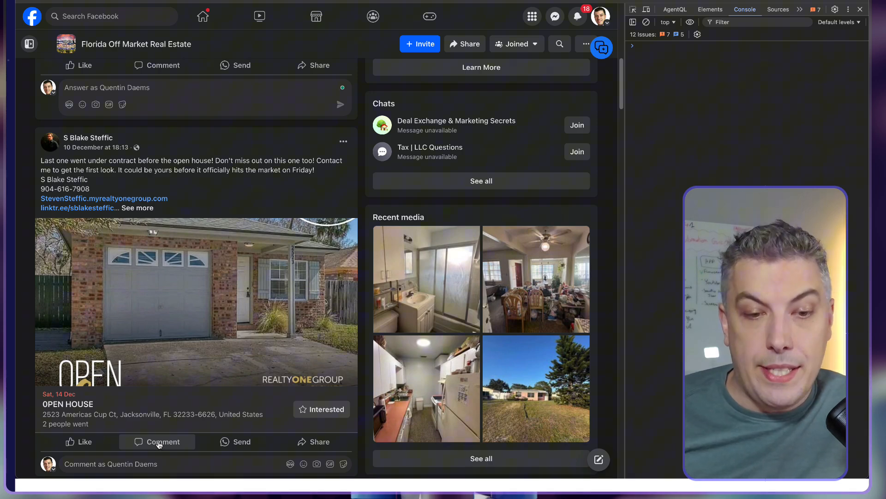
# - Generate three suggested engagement replies for the open house post
pyautogui.scroll(-3)
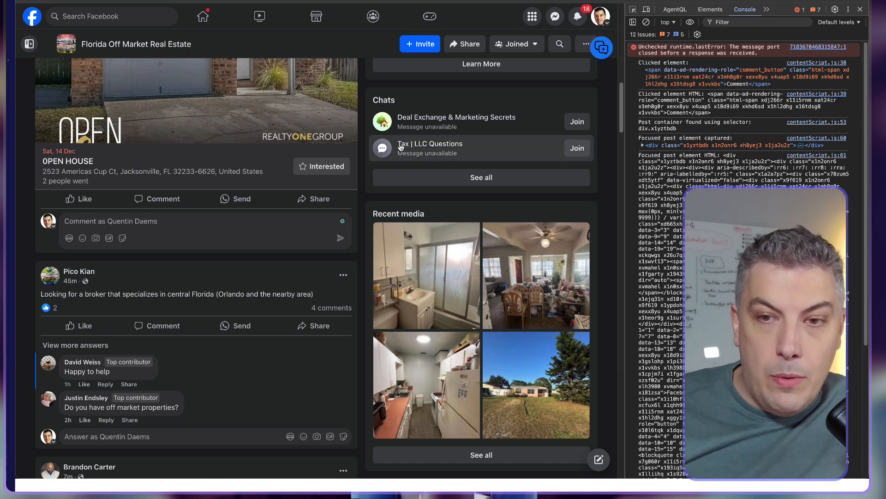
pyautogui.click(600, 45)
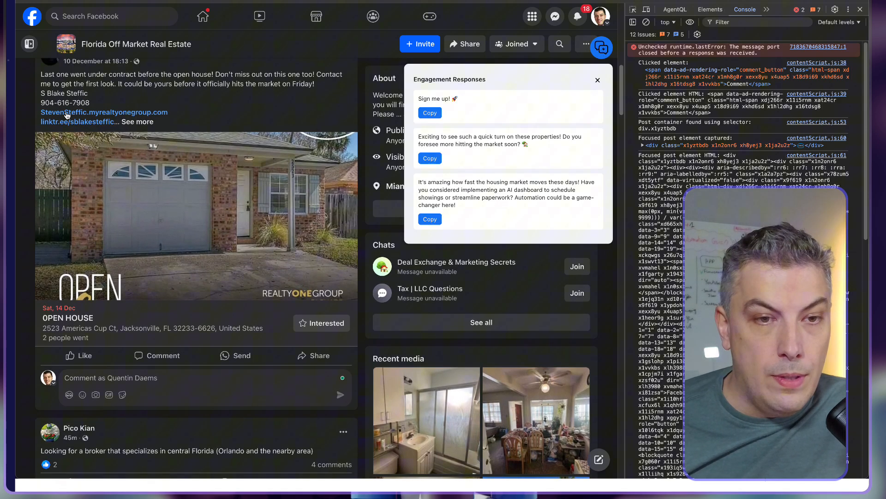
pyautogui.scroll(3)
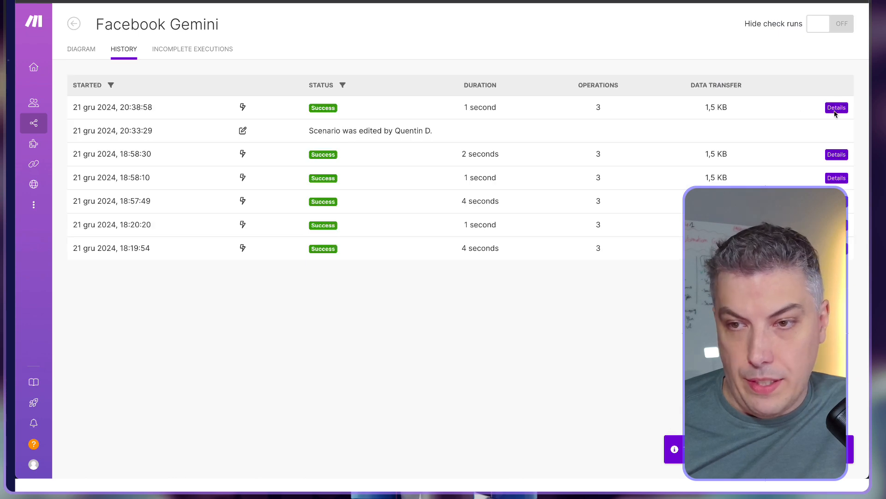
# - Open details of the latest Success run in Facebook Gemini's history
pyautogui.click(836, 107)
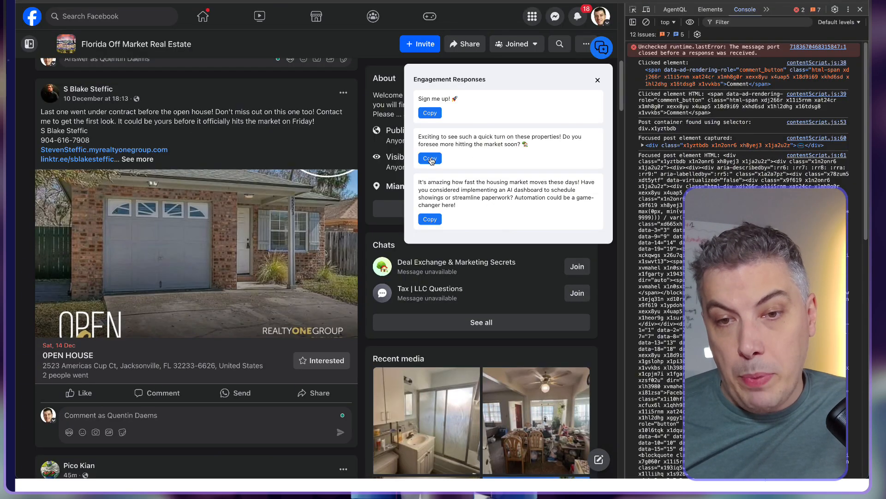
# - Copy the second suggested reply into the open house comment draft, then scroll the feed
pyautogui.click(598, 80)
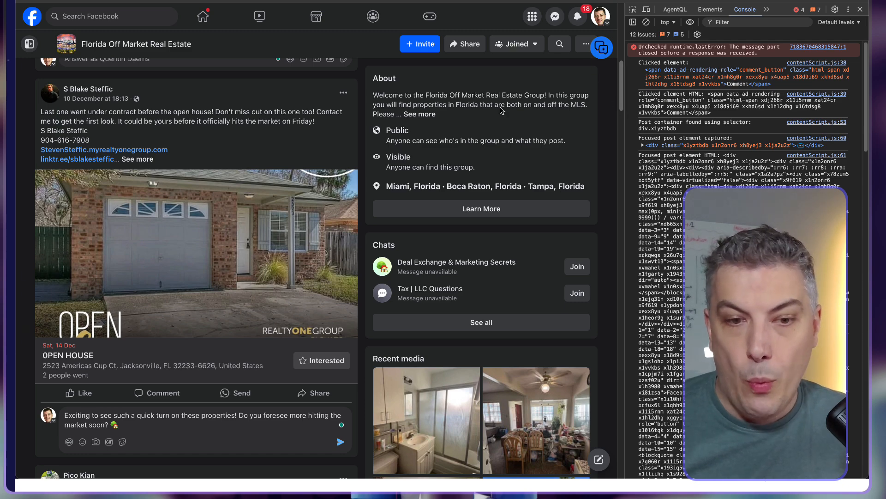
pyautogui.scroll(-3)
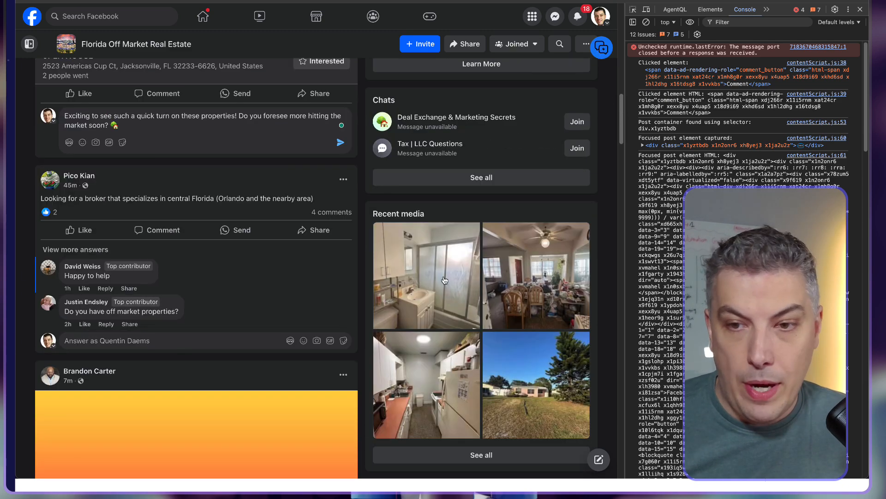
pyautogui.scroll(-3)
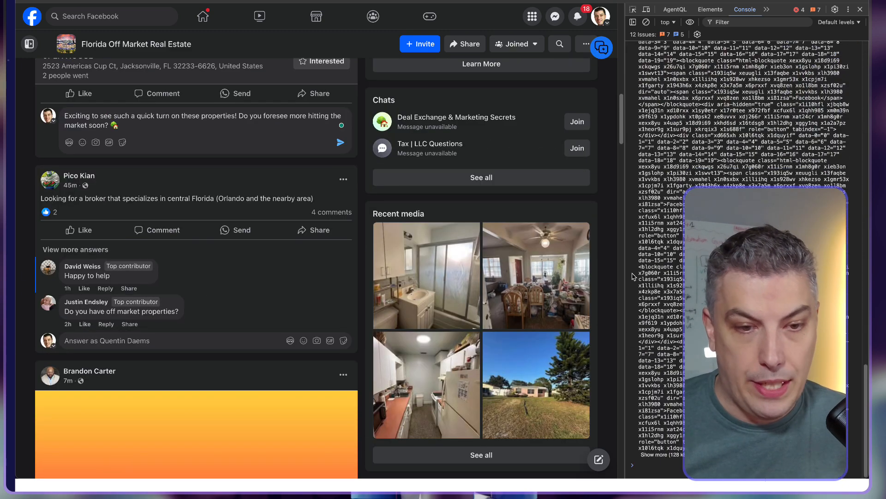
pyautogui.scroll(-3)
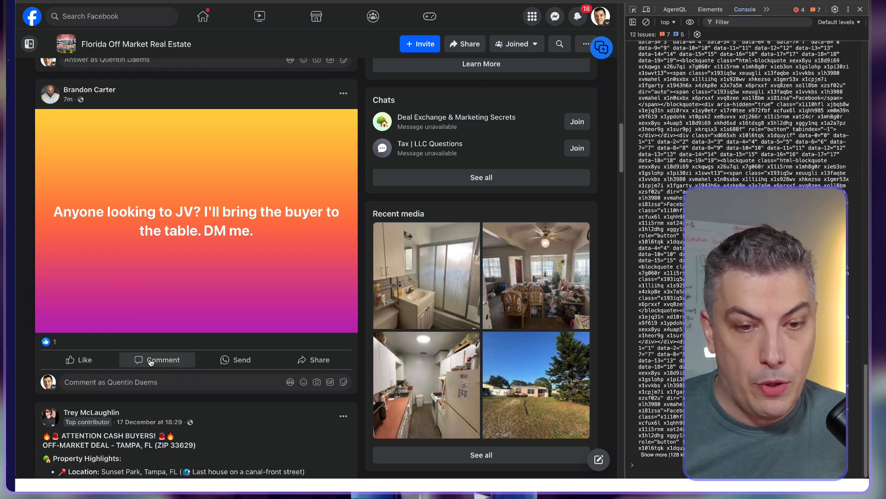
pyautogui.scroll(-3)
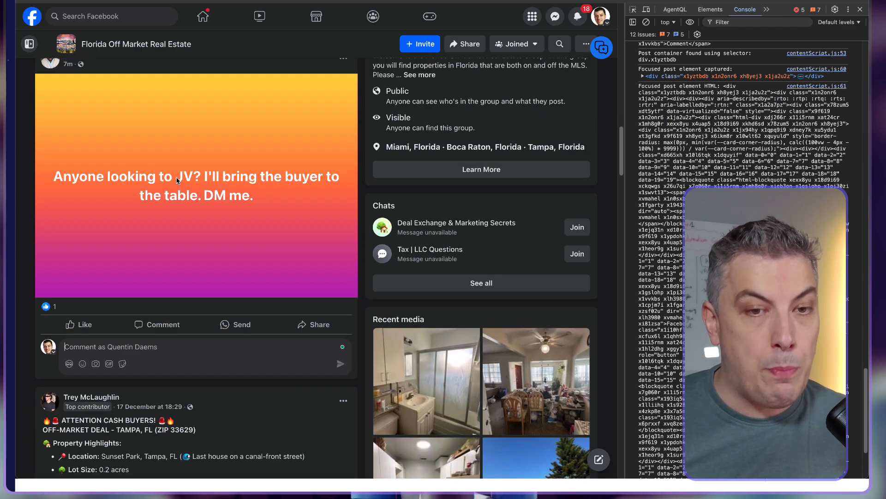
pyautogui.scroll(3)
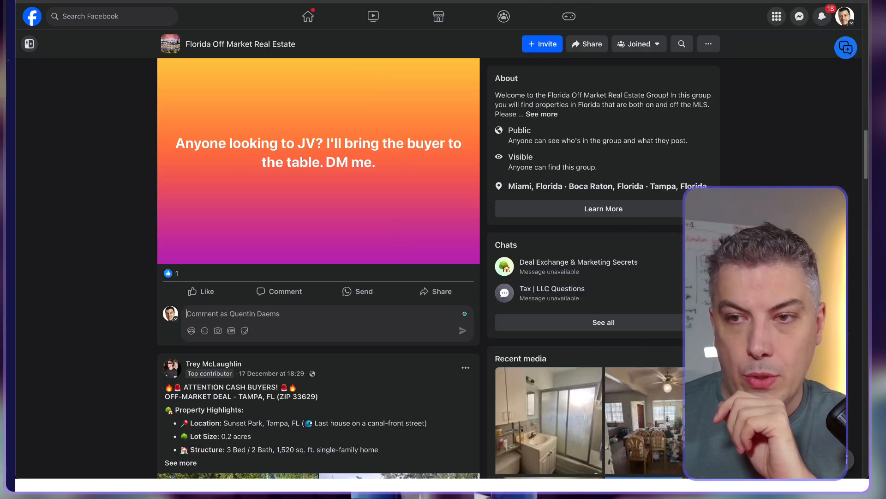
pyautogui.moveTo(767, 138)
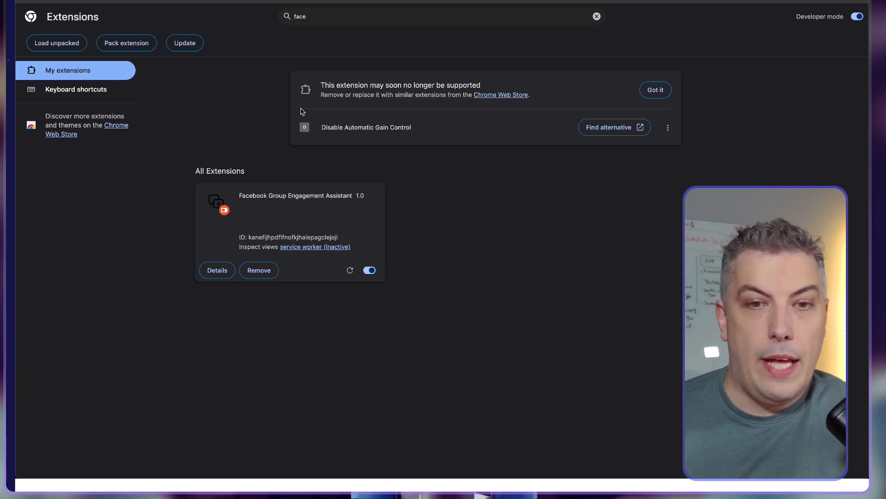
pyautogui.moveTo(261, 212)
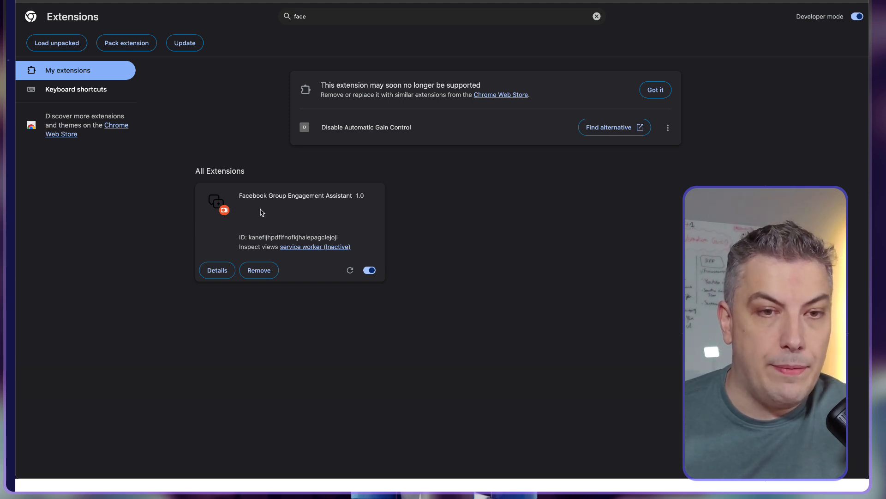
pyautogui.moveTo(688, 49)
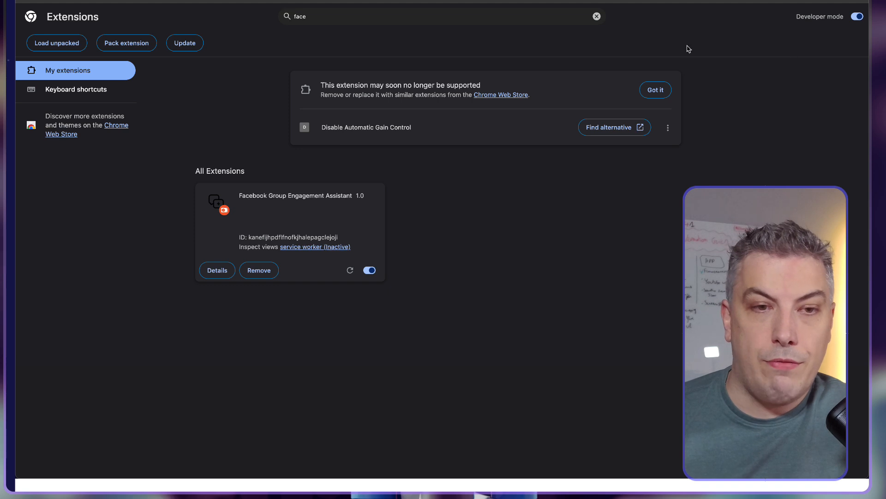
pyautogui.moveTo(56, 42)
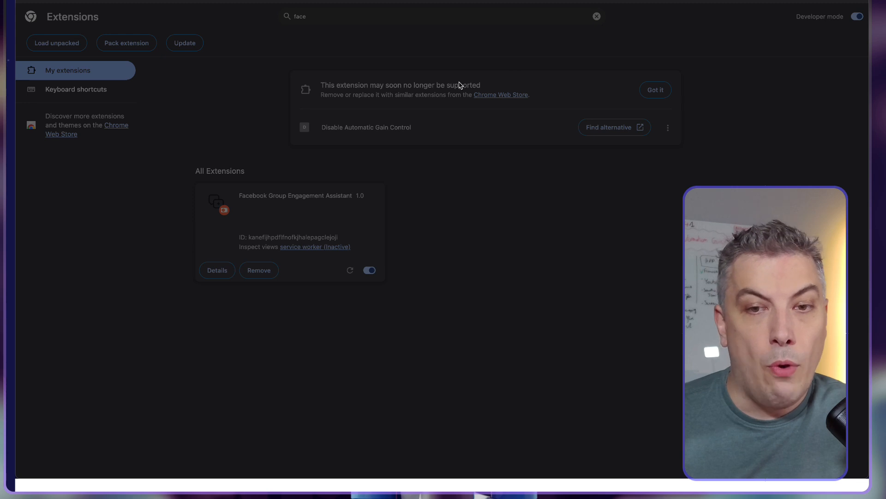
pyautogui.moveTo(229, 180)
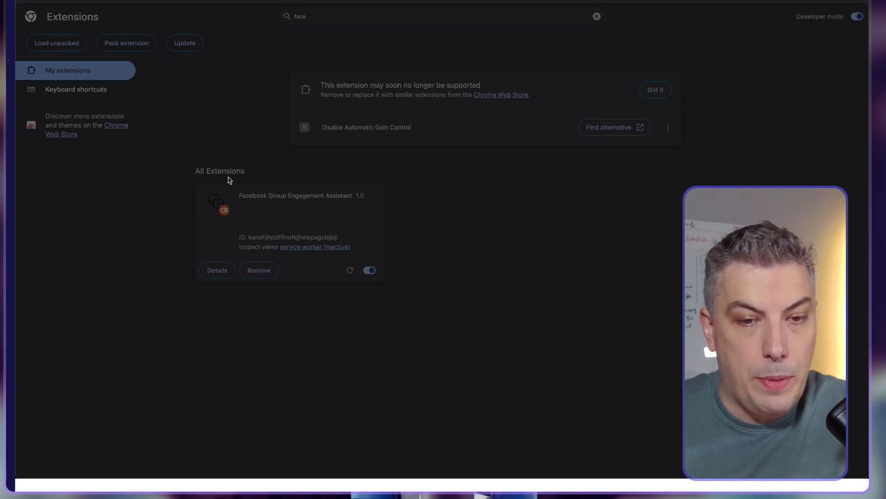
pyautogui.moveTo(182, 281)
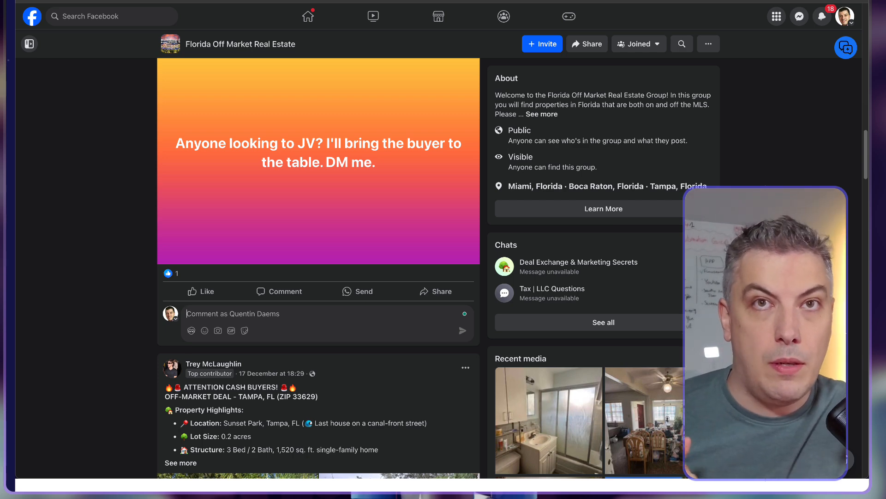
# - In the Facebook Gemini scenario, add a trigger webhook named 'fb demo' and copy its address
pyautogui.click(388, 26)
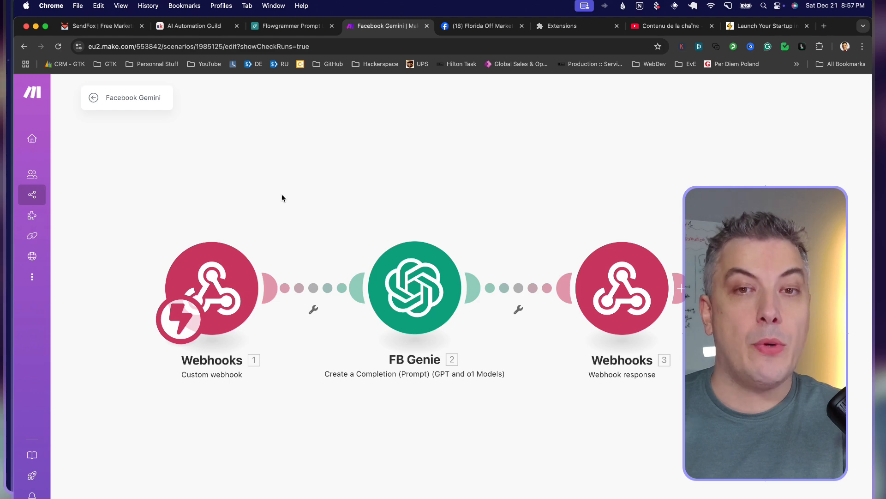
pyautogui.click(210, 288)
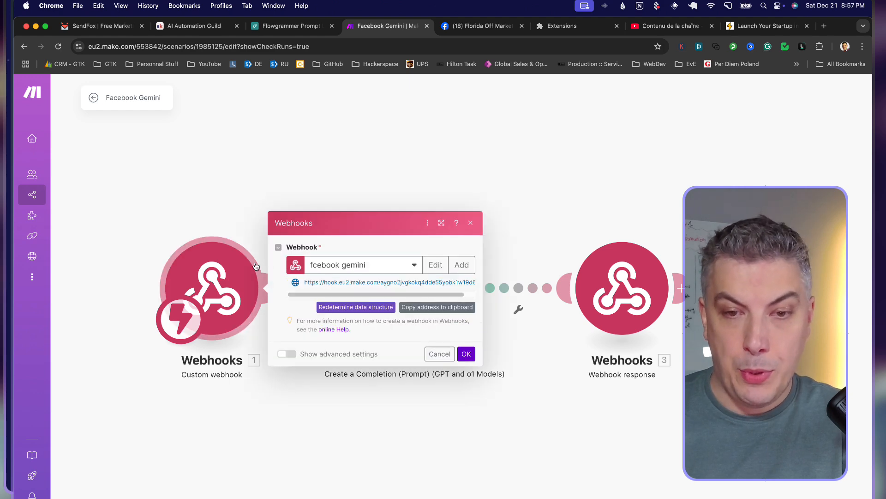
pyautogui.click(461, 264)
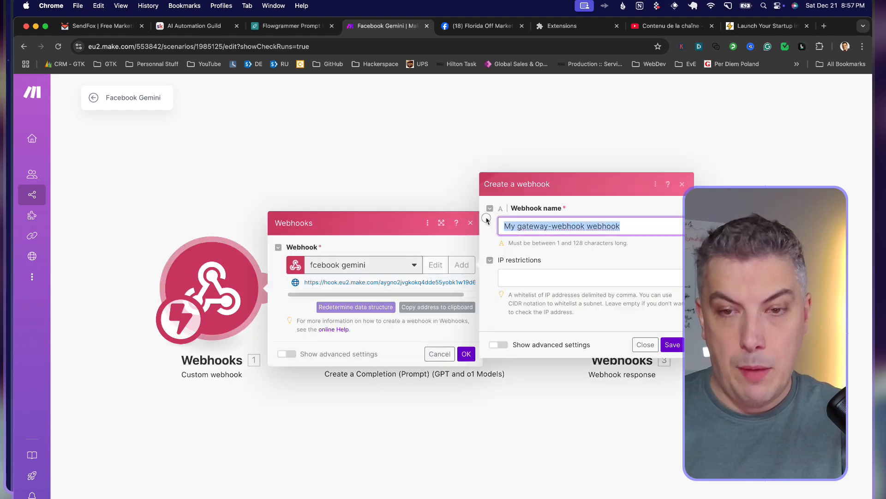
pyautogui.write('fb')
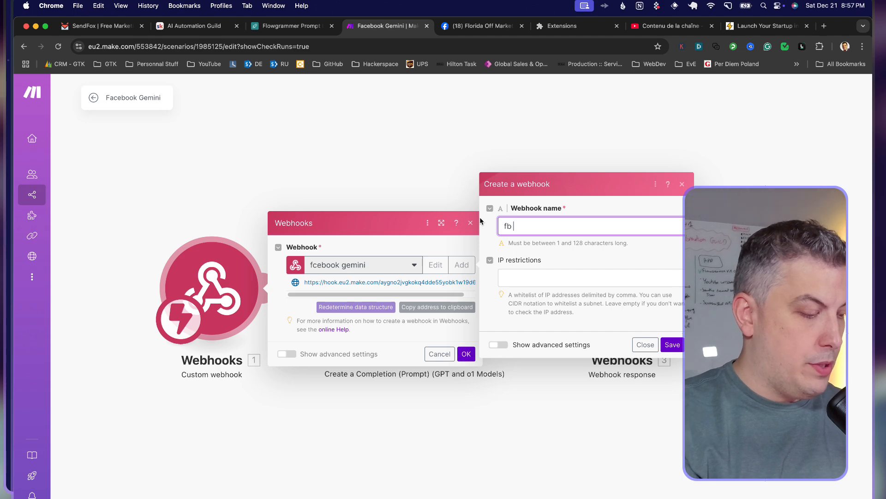
pyautogui.write('demo')
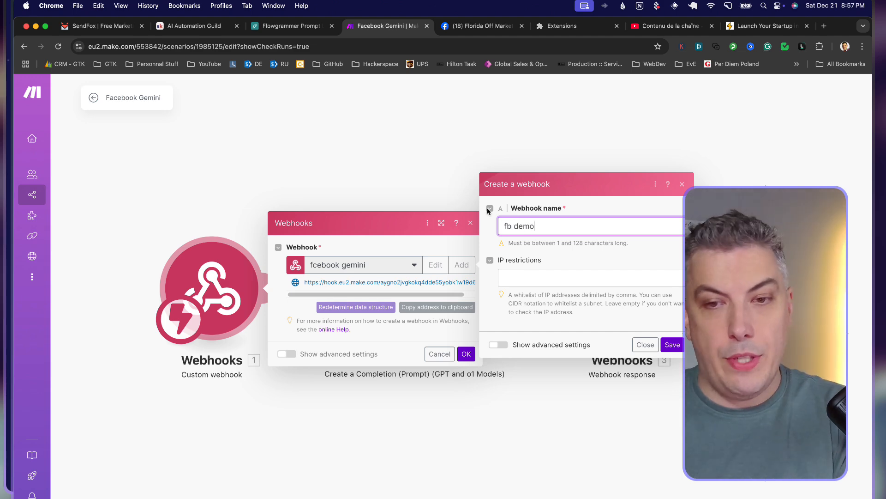
pyautogui.click(672, 344)
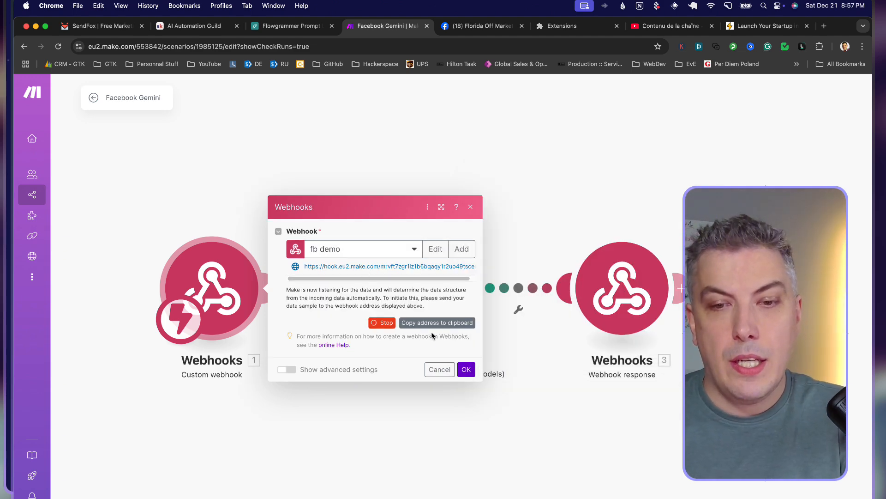
pyautogui.click(466, 370)
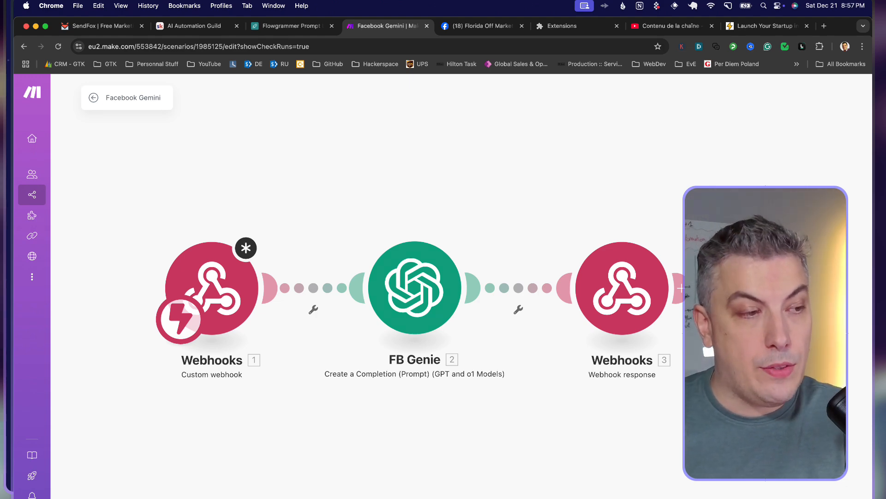
pyautogui.press('cmd+tab')
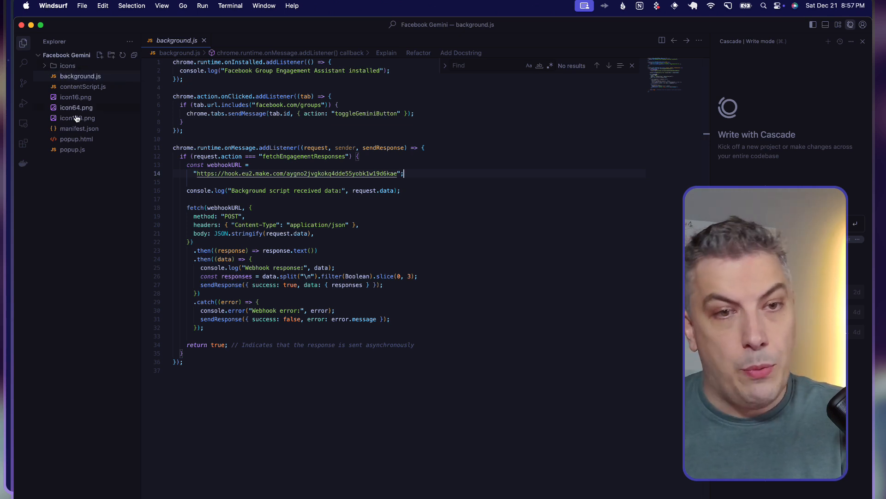
pyautogui.moveTo(68, 66)
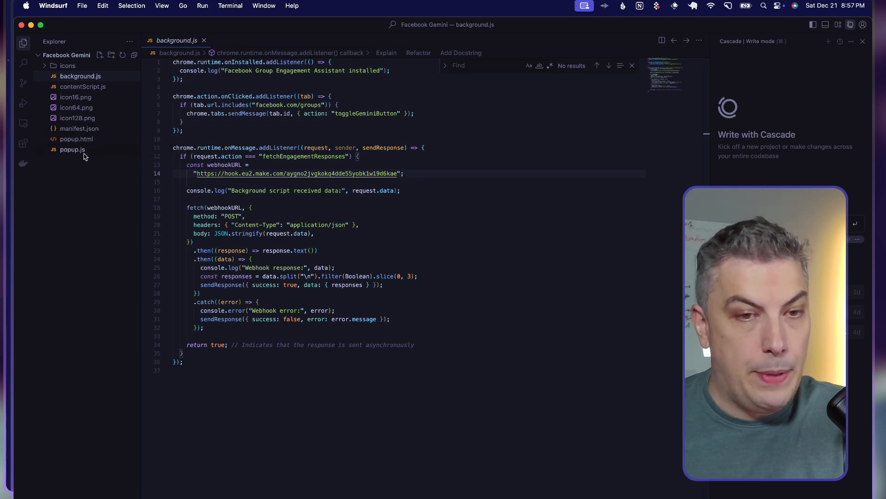
pyautogui.moveTo(83, 87)
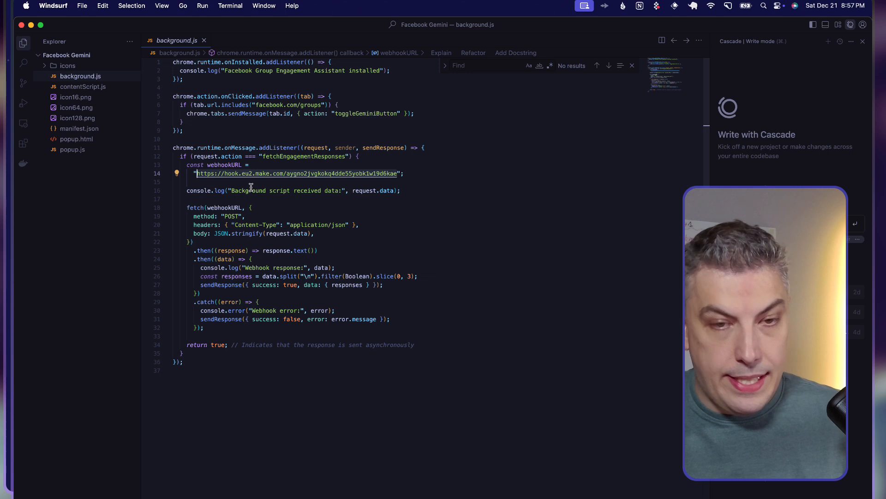
pyautogui.write('https://hooks.zapier.com/hooks/catch/1234567890/abcdefg')
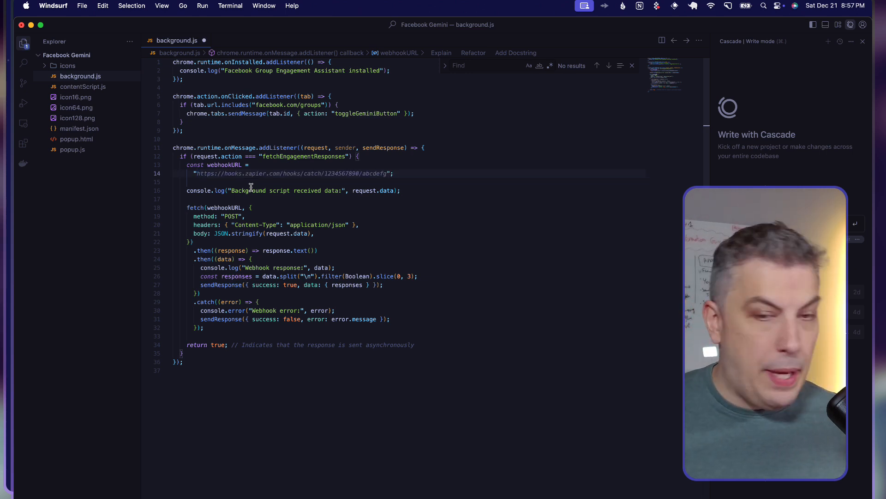
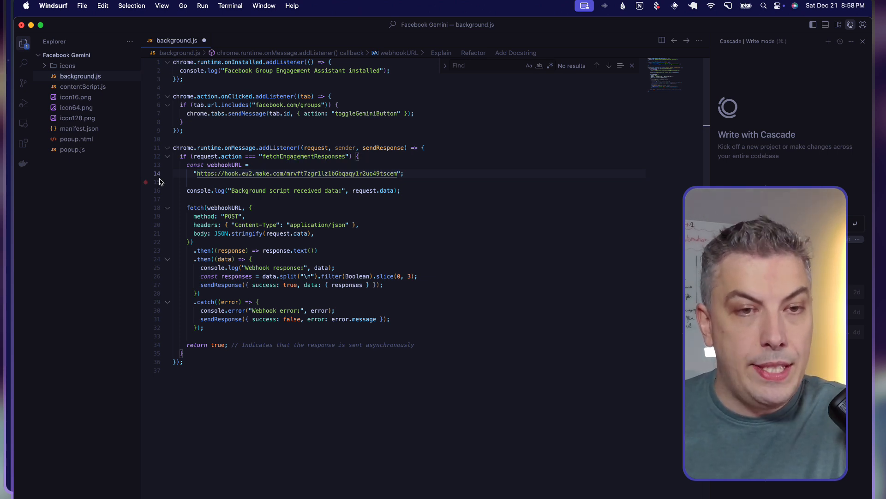
pyautogui.moveTo(384, 147)
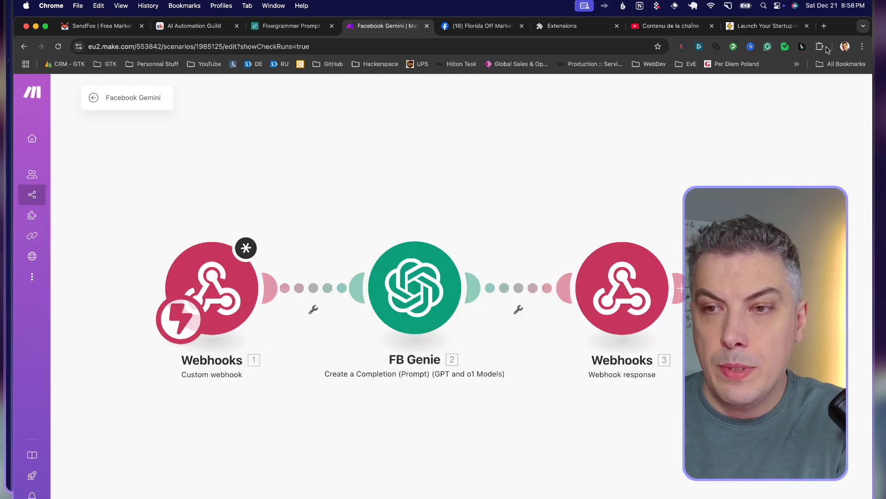
# - From chrome://extensions, choose Load unpacked and pick the Facebook Gemini project folder
pyautogui.click(863, 46)
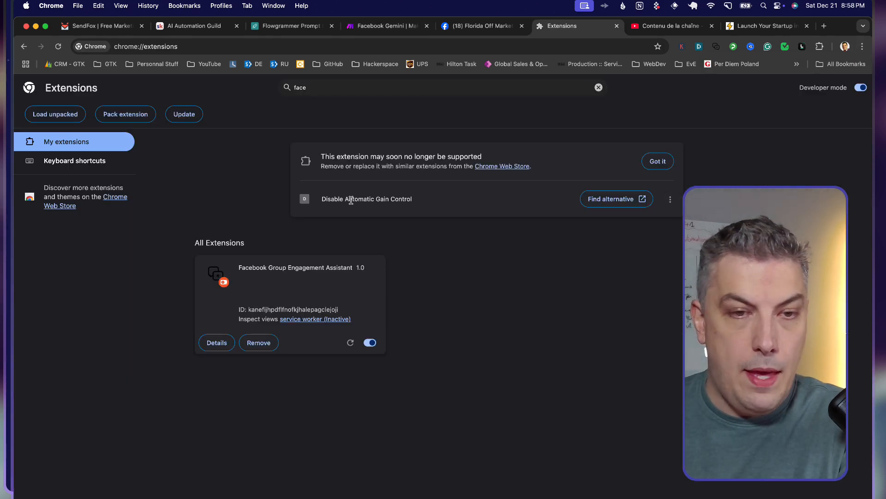
pyautogui.moveTo(55, 114)
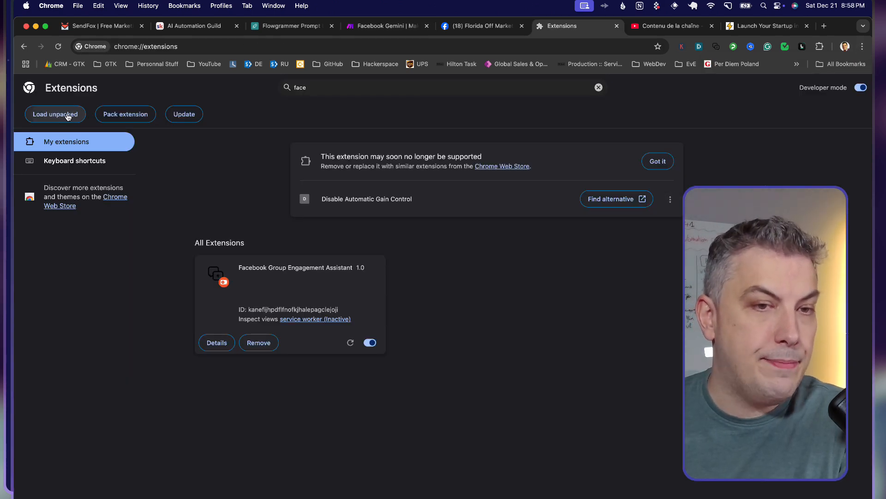
pyautogui.click(55, 113)
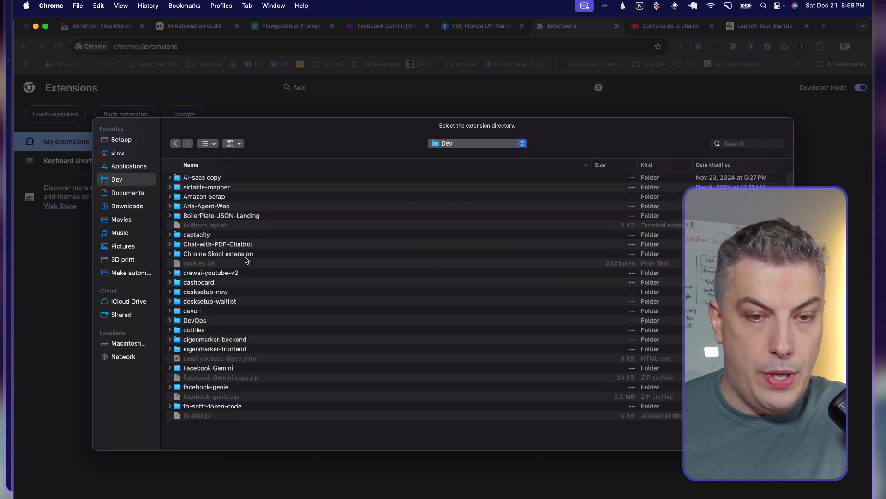
pyautogui.click(207, 368)
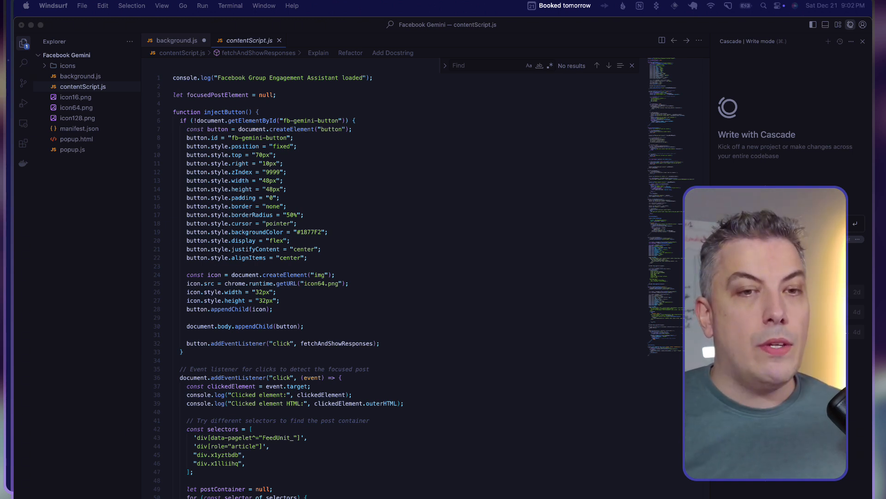
pyautogui.scroll(-3)
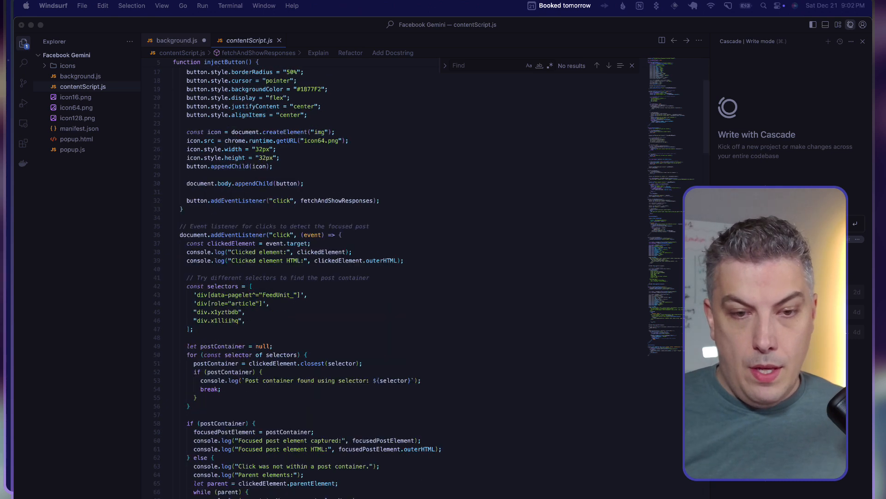
pyautogui.scroll(-3)
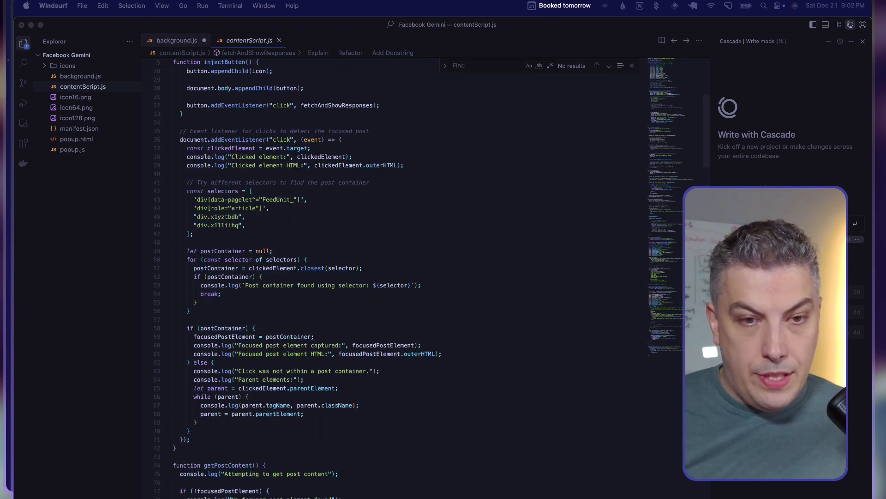
pyautogui.scroll(-3)
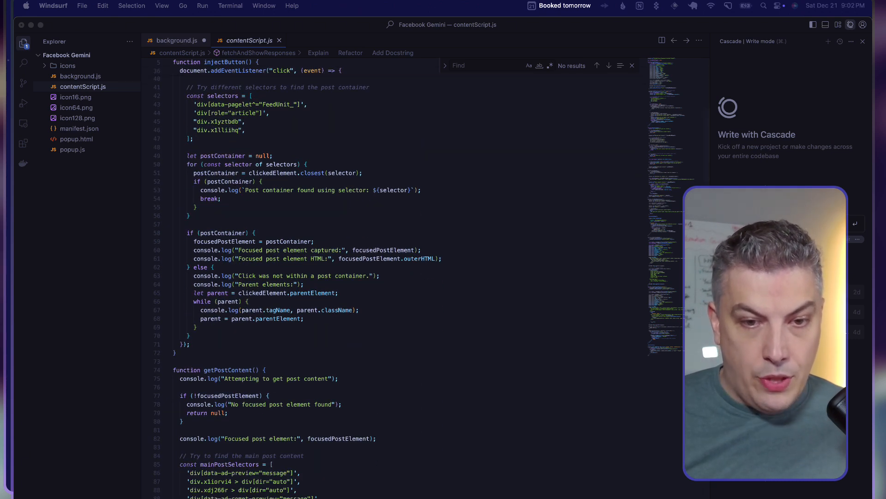
pyautogui.scroll(3)
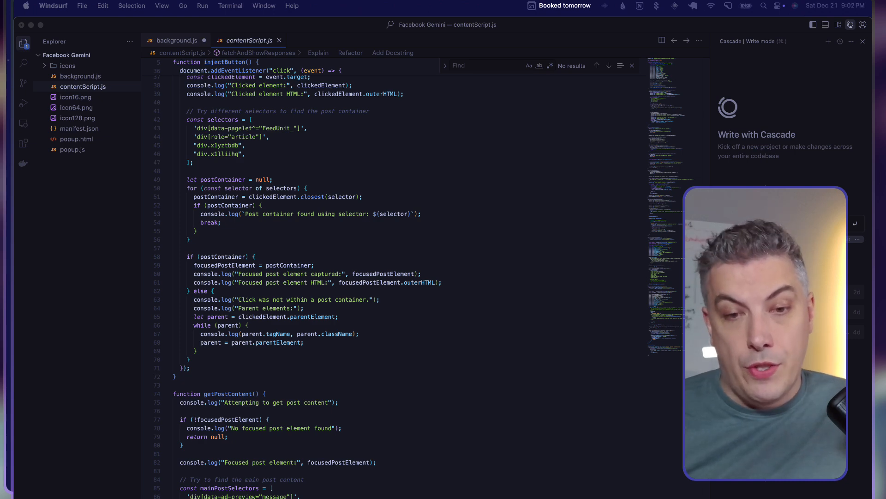
pyautogui.scroll(-3)
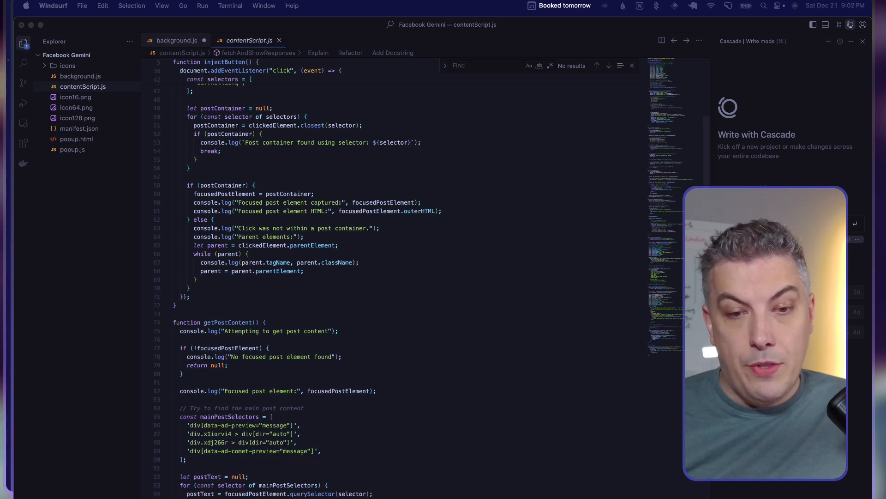
pyautogui.scroll(-3)
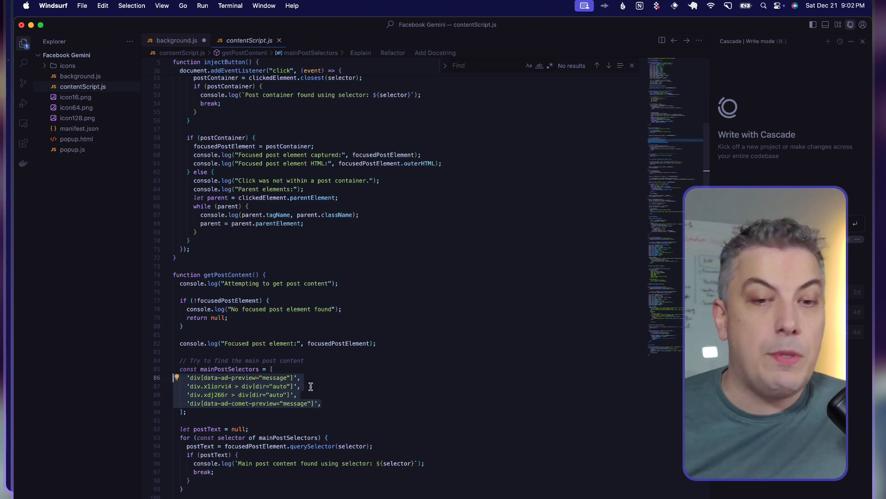
pyautogui.scroll(-3)
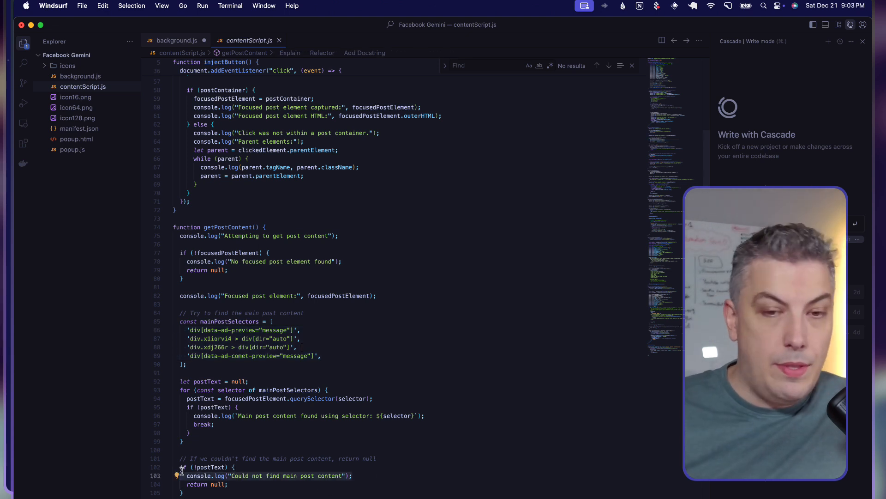
pyautogui.moveTo(227, 368)
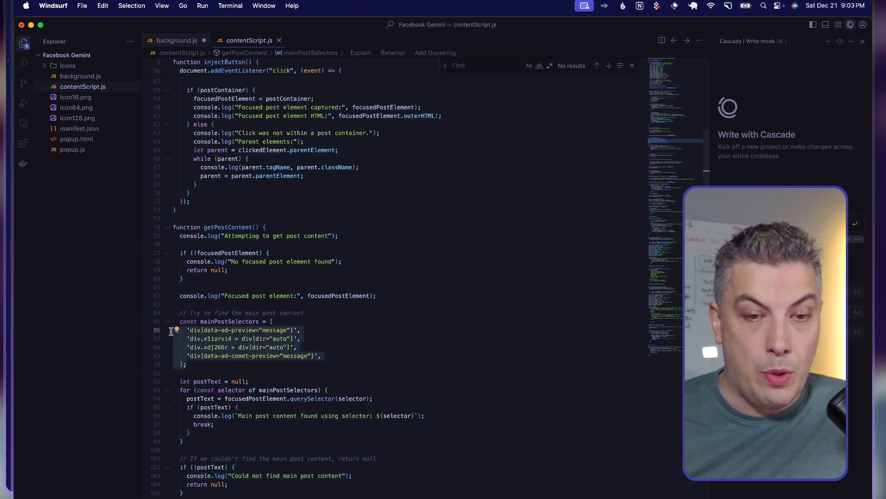
pyautogui.moveTo(308, 349)
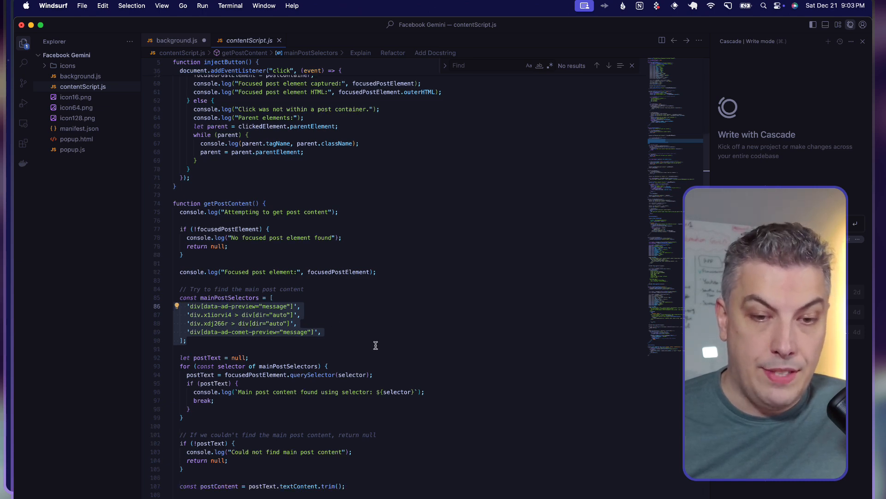
pyautogui.scroll(3)
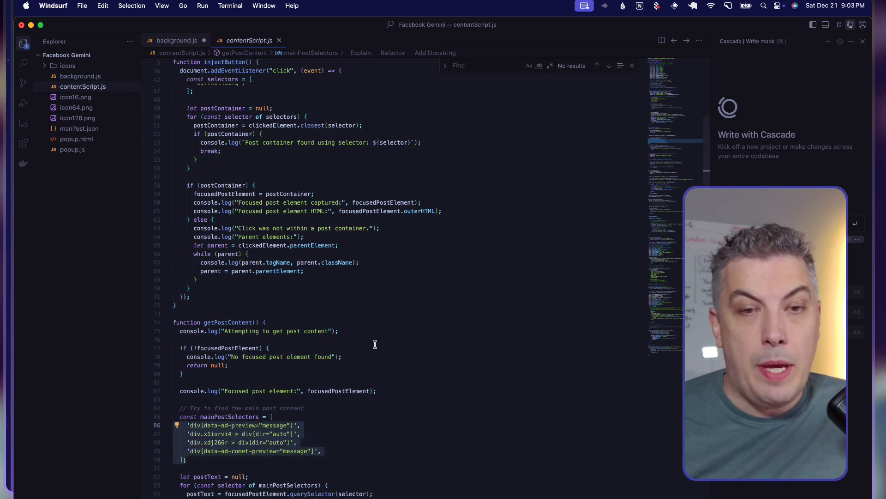
pyautogui.scroll(3)
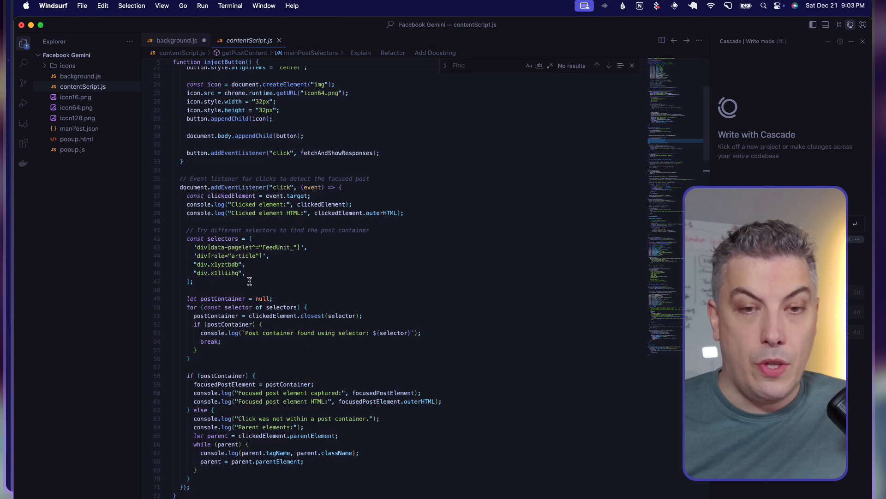
pyautogui.moveTo(300, 328)
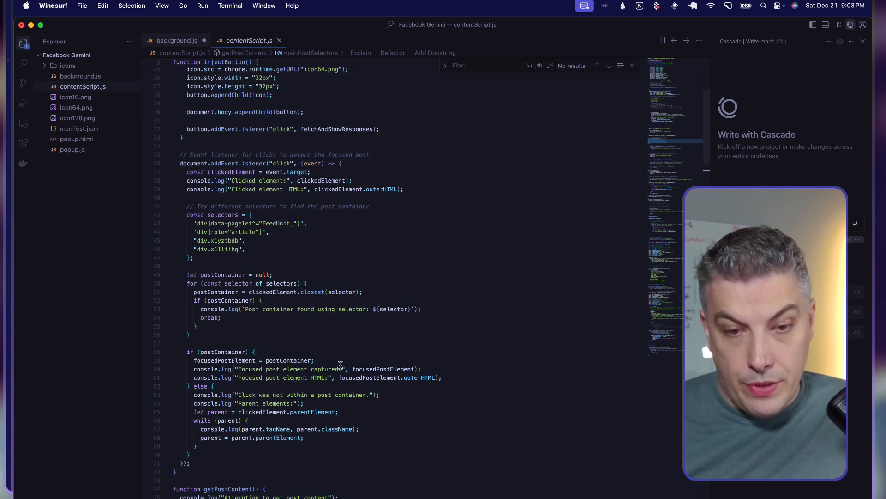
pyautogui.scroll(-3)
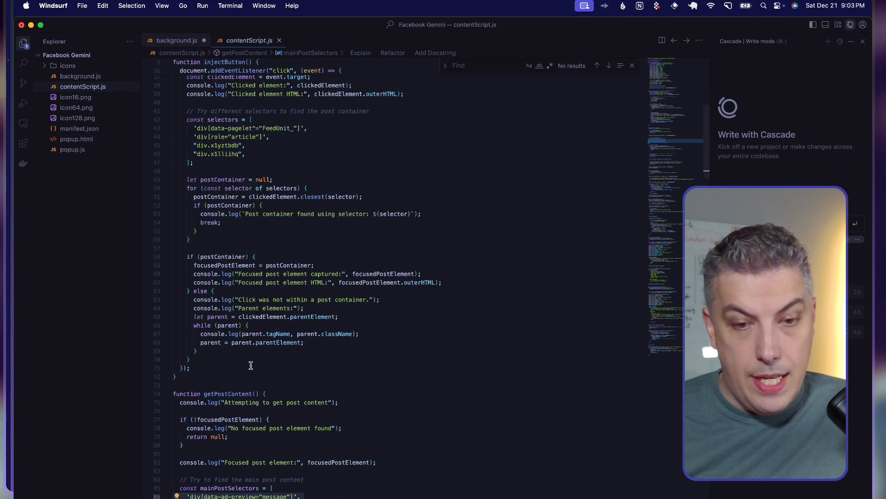
pyautogui.scroll(-3)
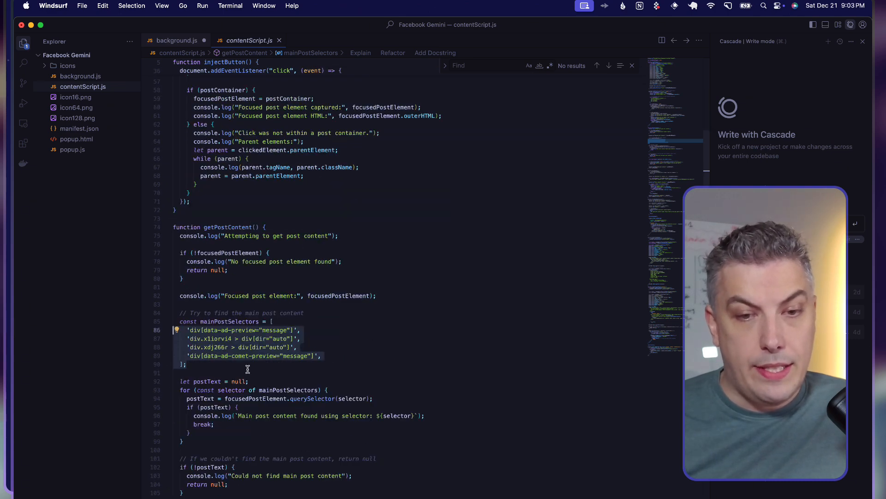
pyautogui.moveTo(194, 333)
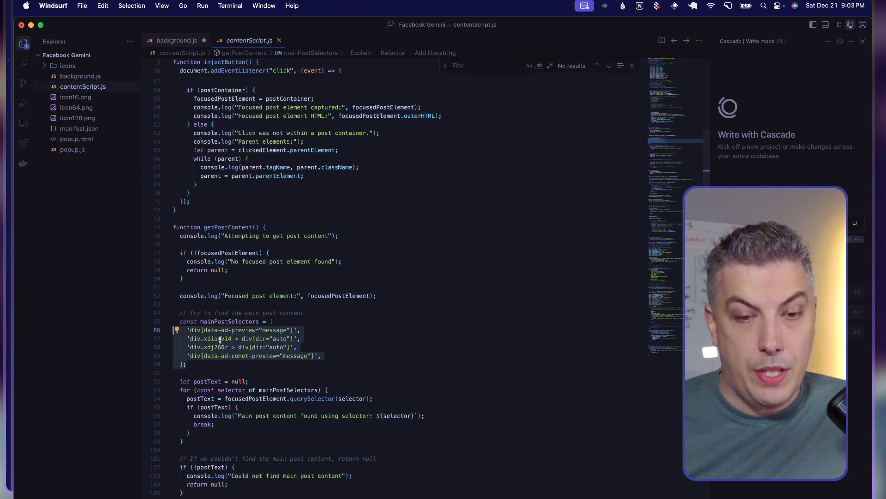
pyautogui.scroll(-3)
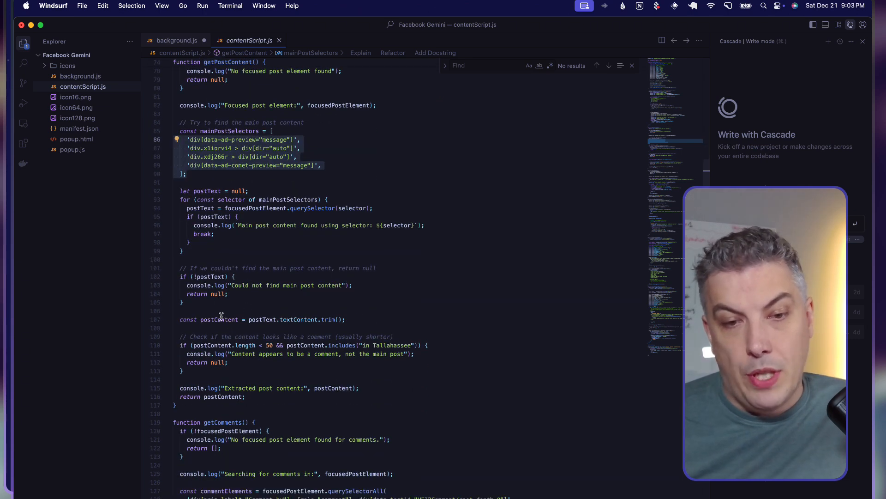
pyautogui.scroll(-3)
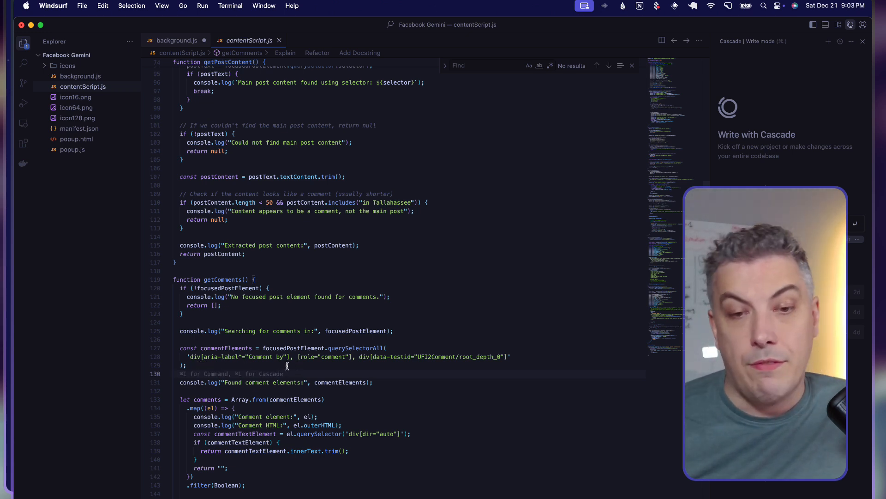
pyautogui.scroll(-3)
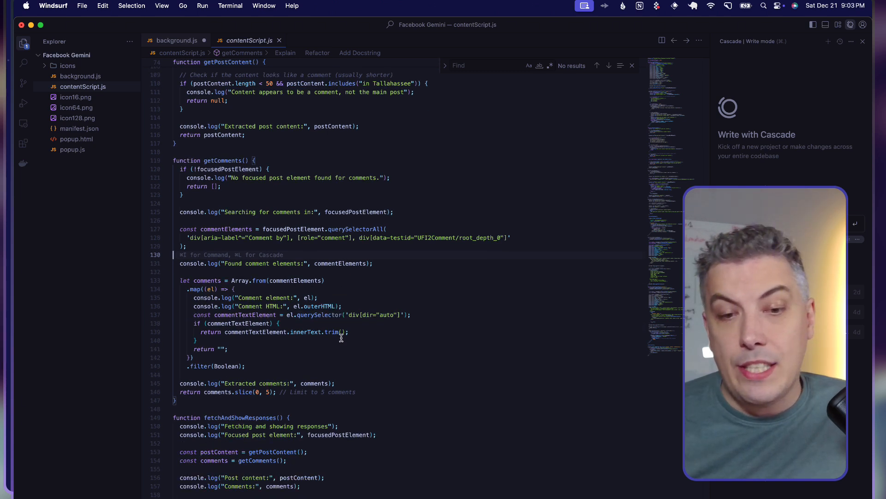
pyautogui.scroll(-3)
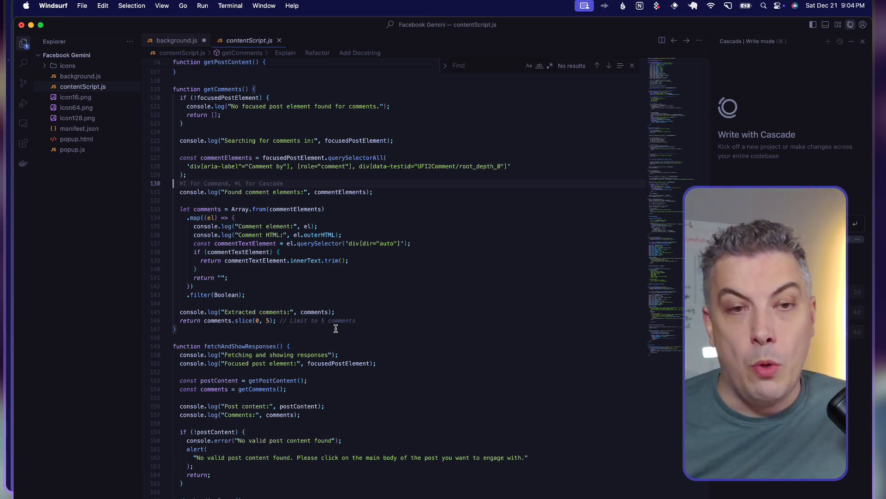
pyautogui.scroll(-3)
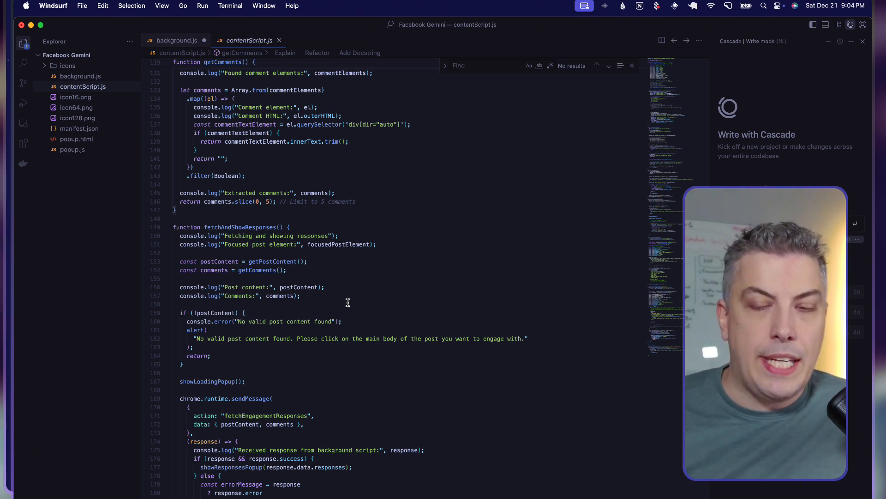
pyautogui.scroll(3)
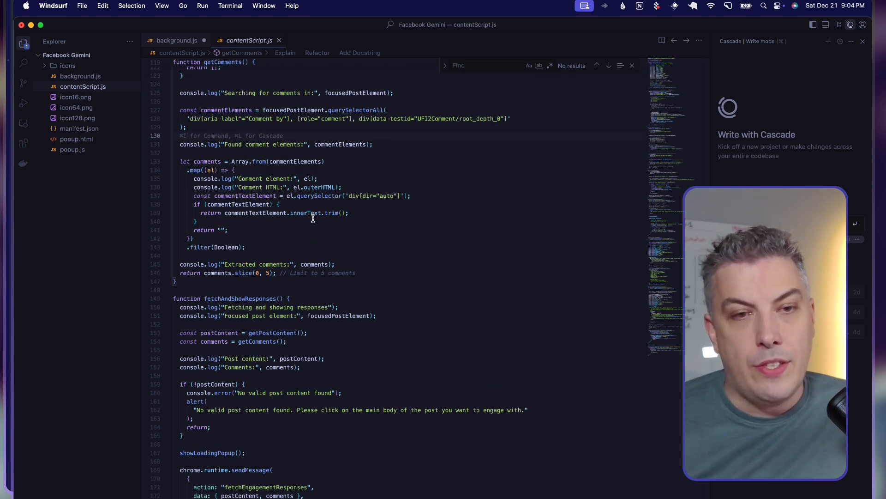
pyautogui.scroll(3)
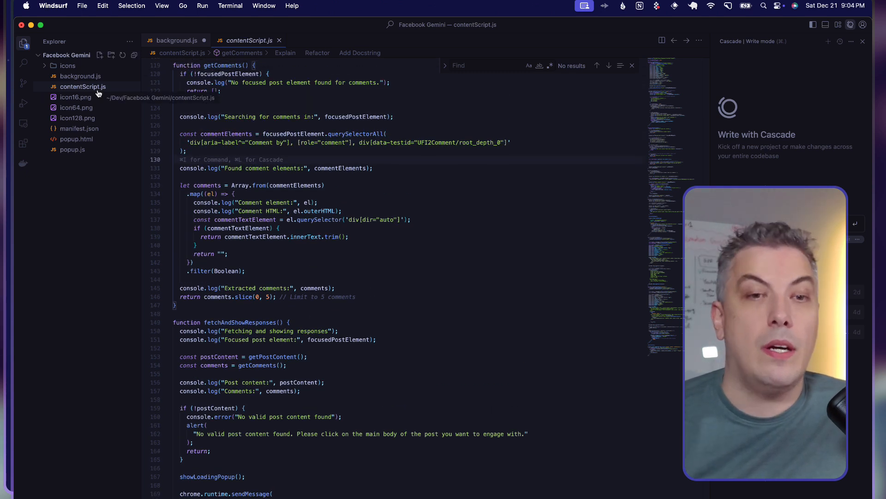